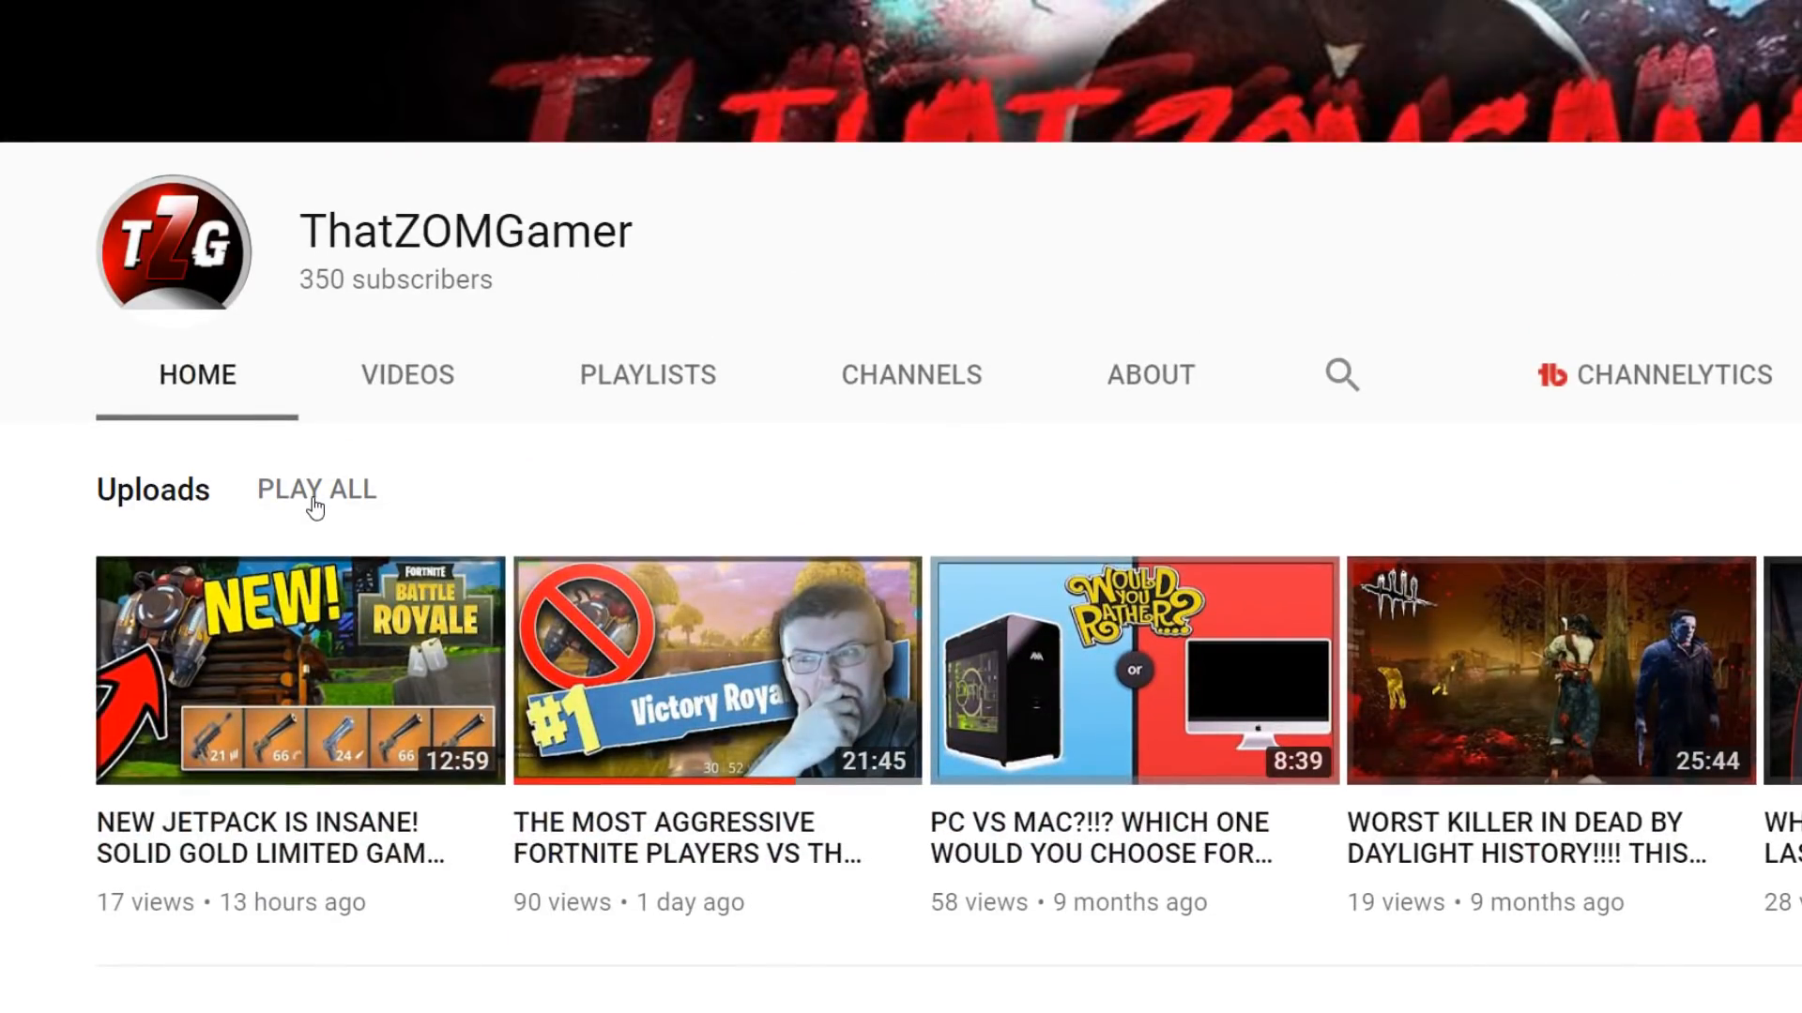
- Scroll down through the ThatZOMGamer channel home before moving to FantasyTruckStop
scroll("down", 3)
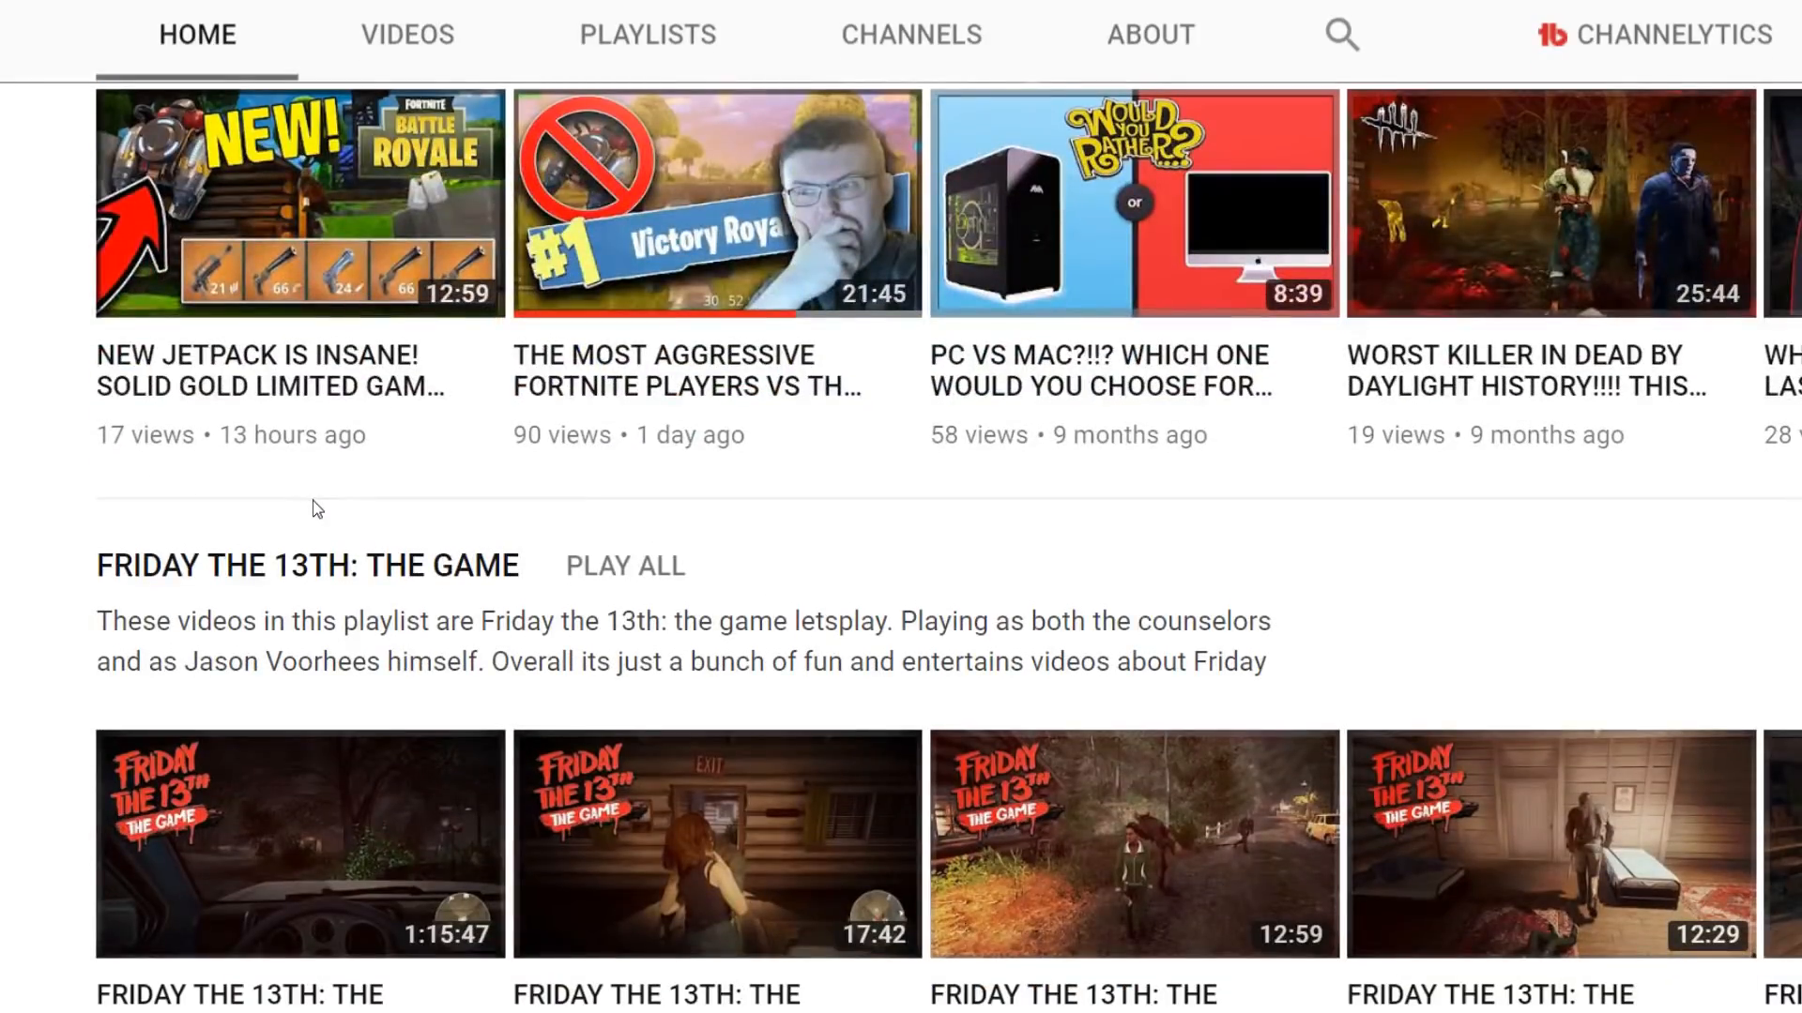
scroll("down", 3)
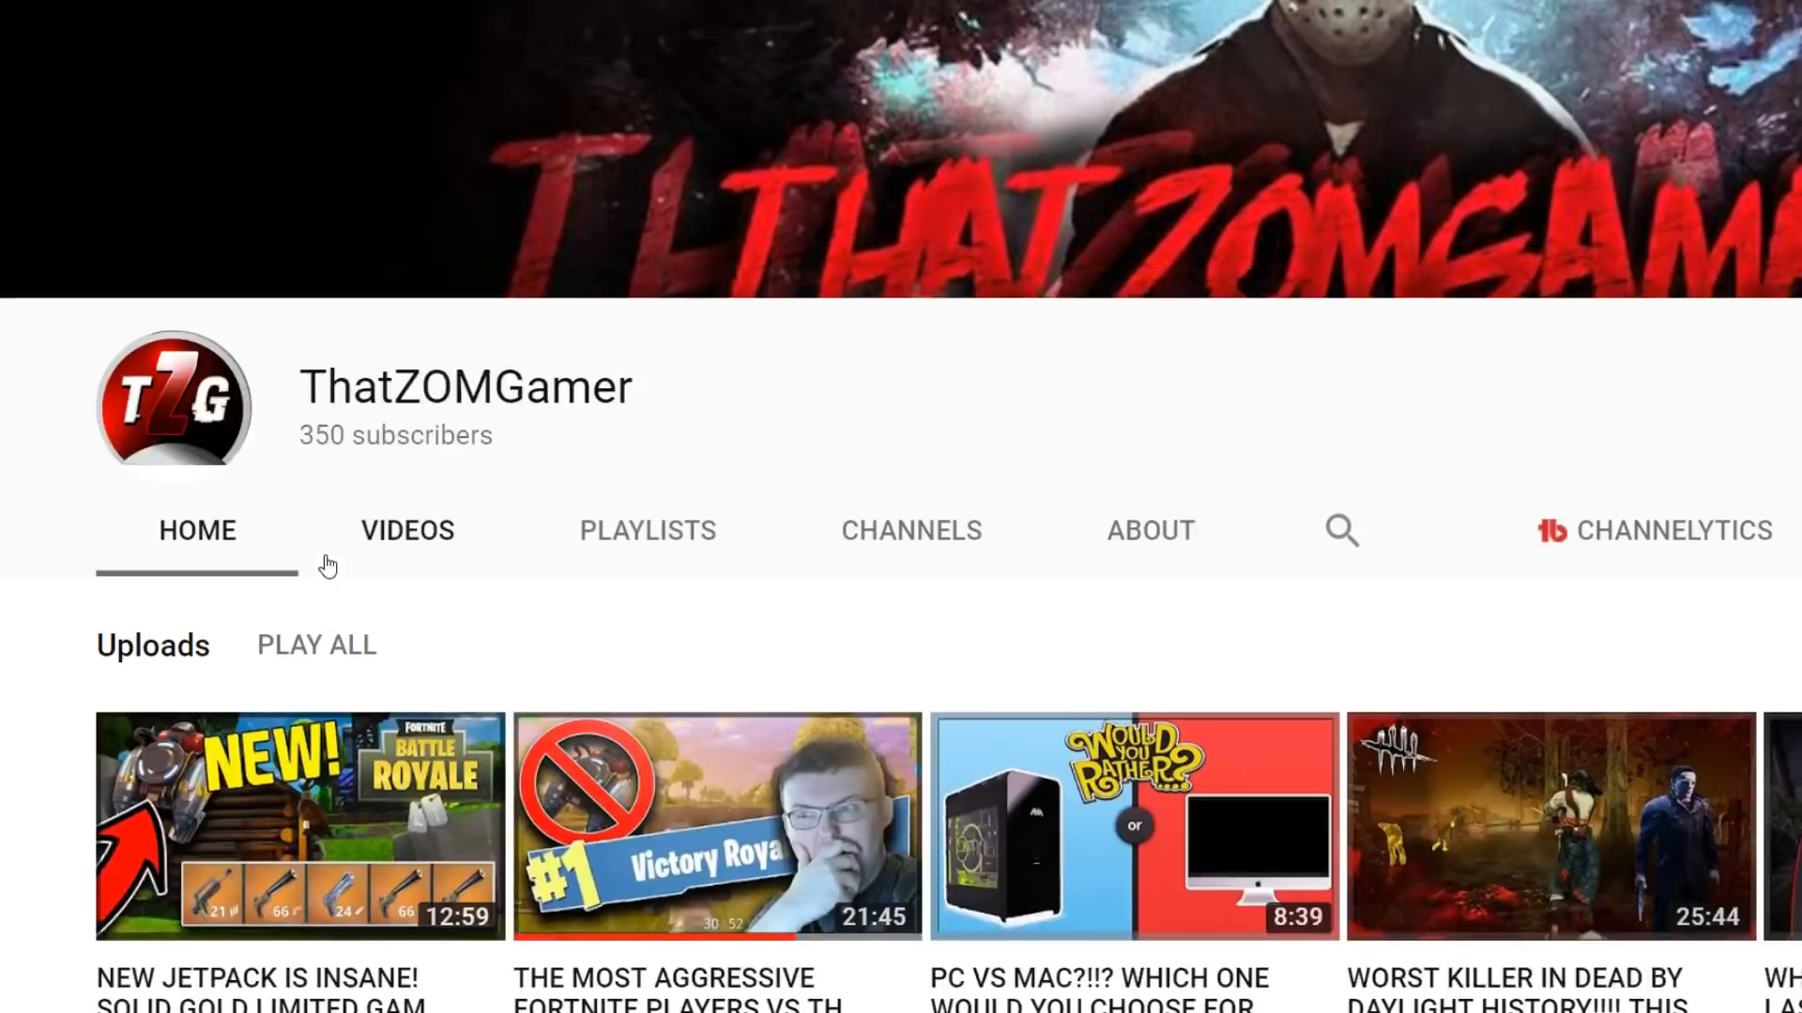
scroll("down", 3)
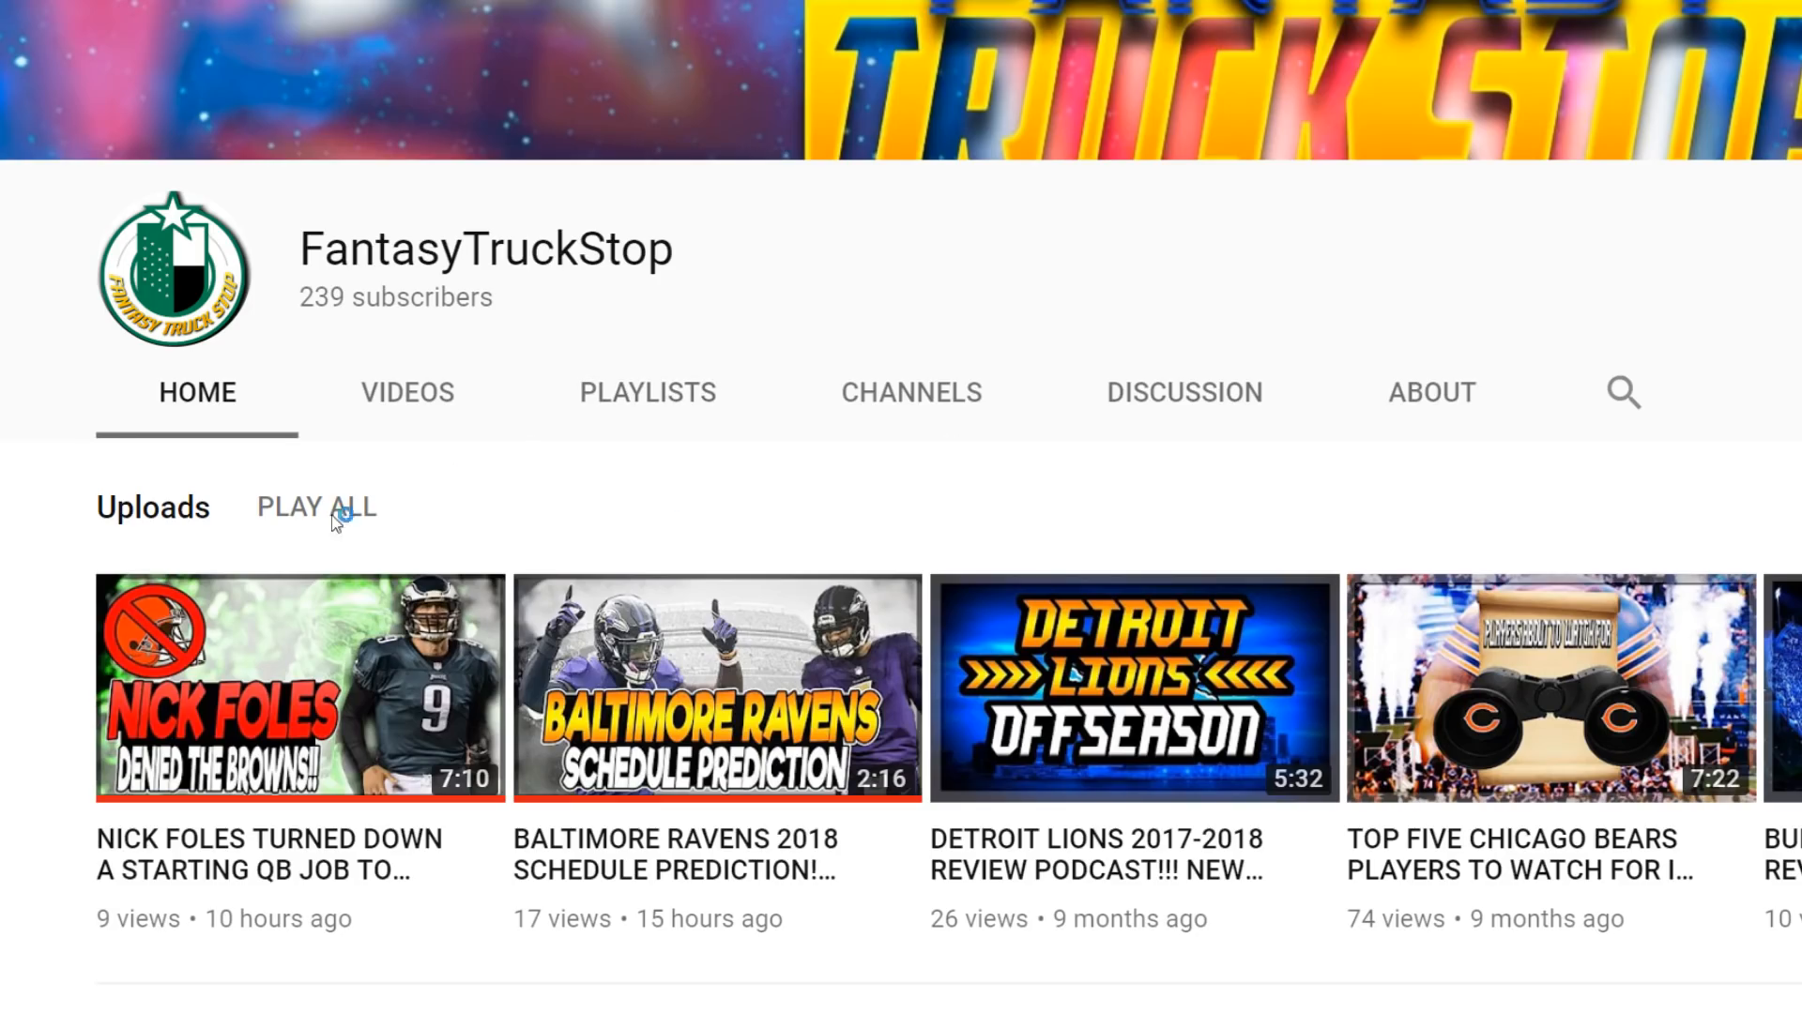
scroll("down", 3)
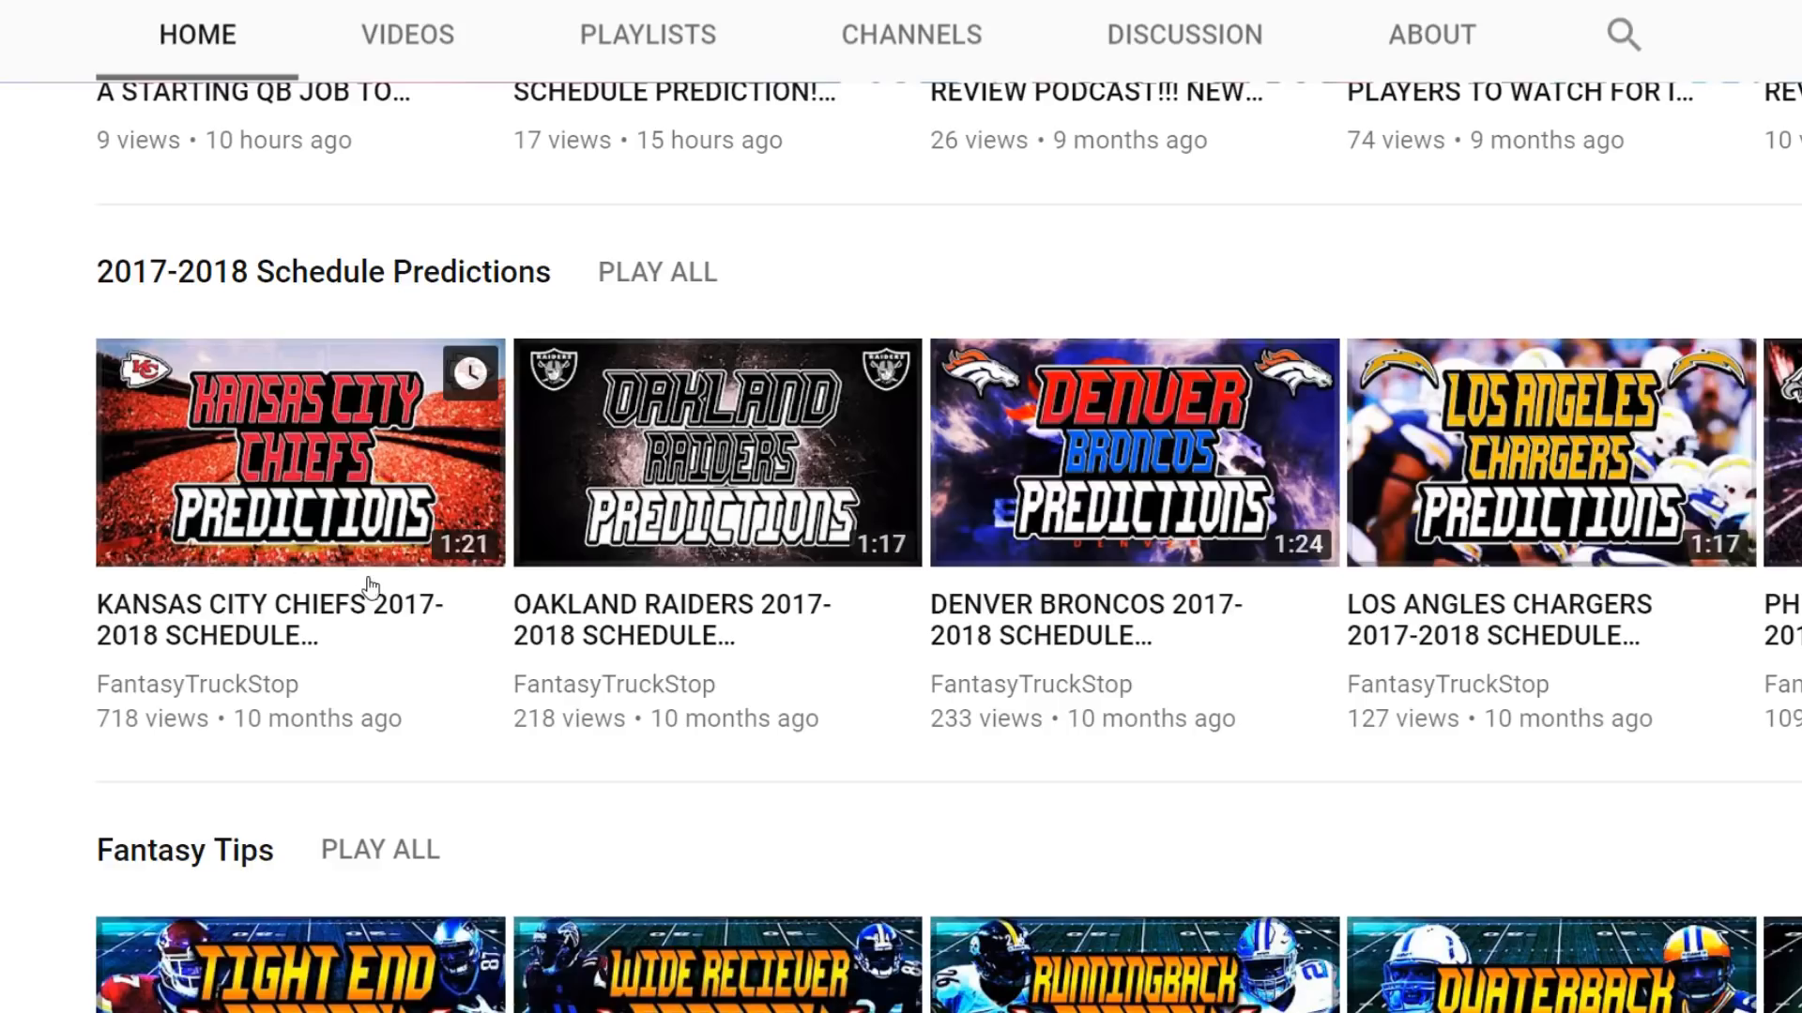
scroll("down", 3)
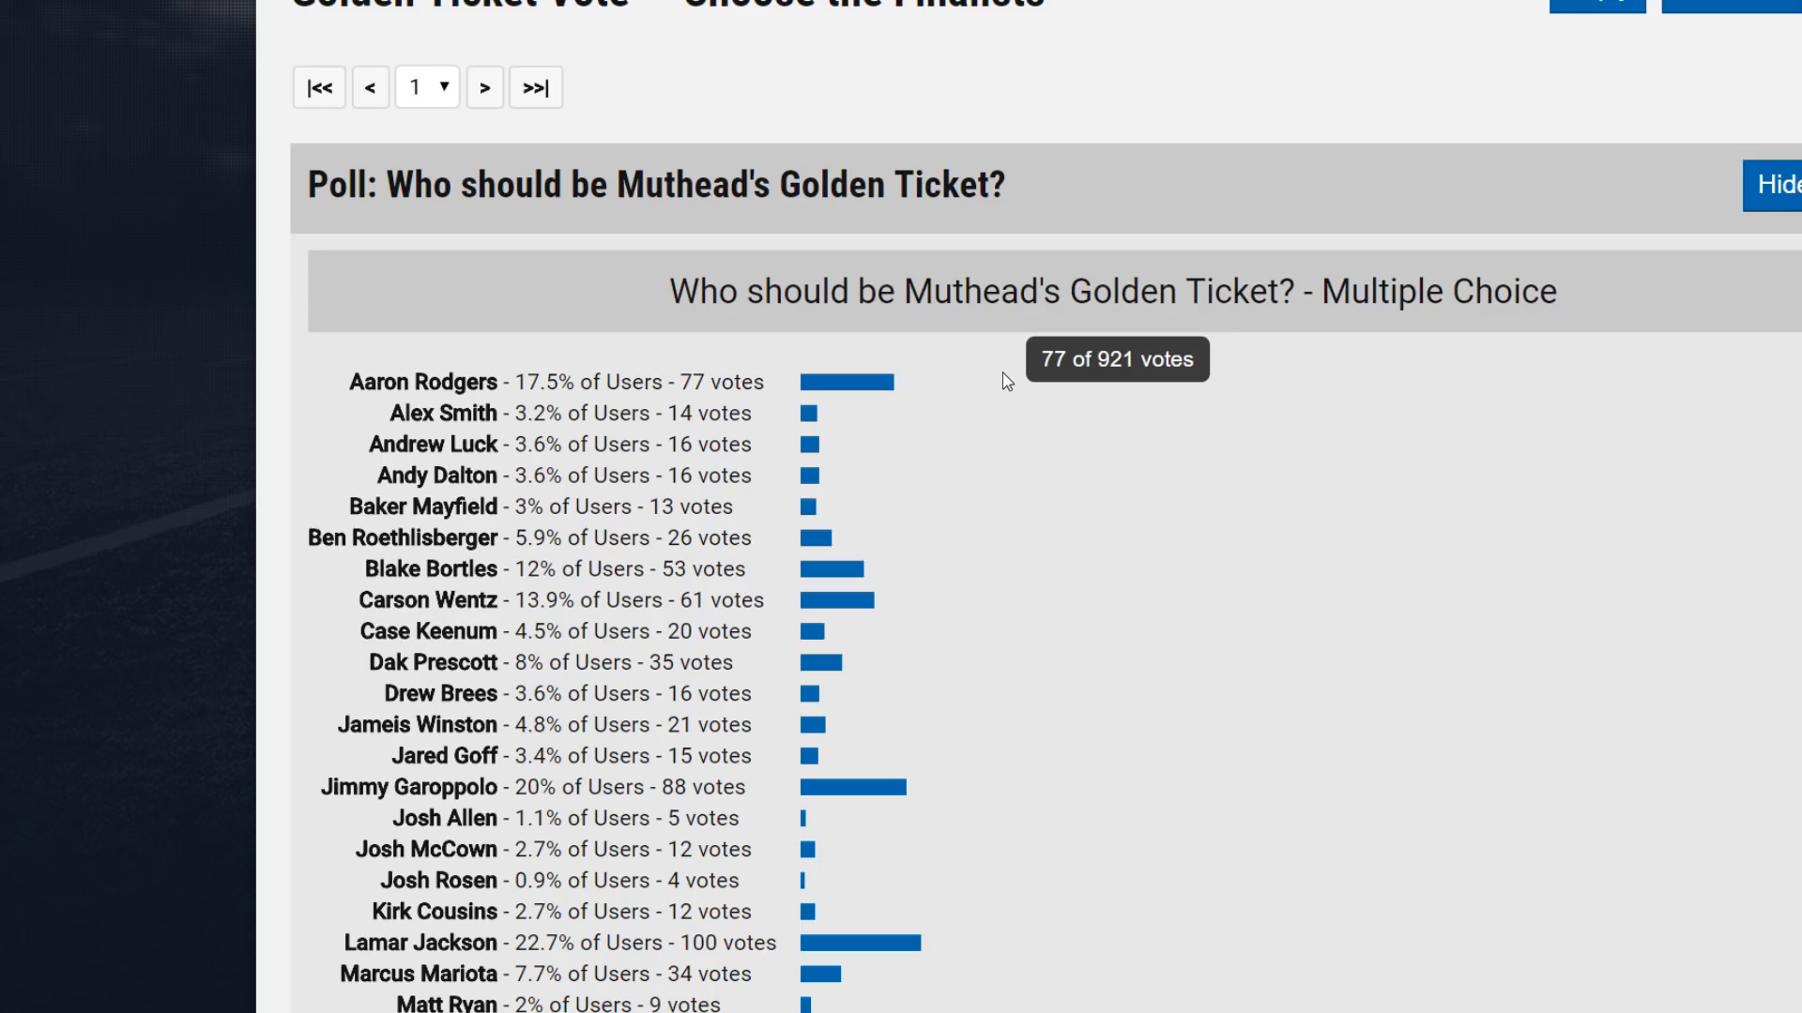
scroll("down", 3)
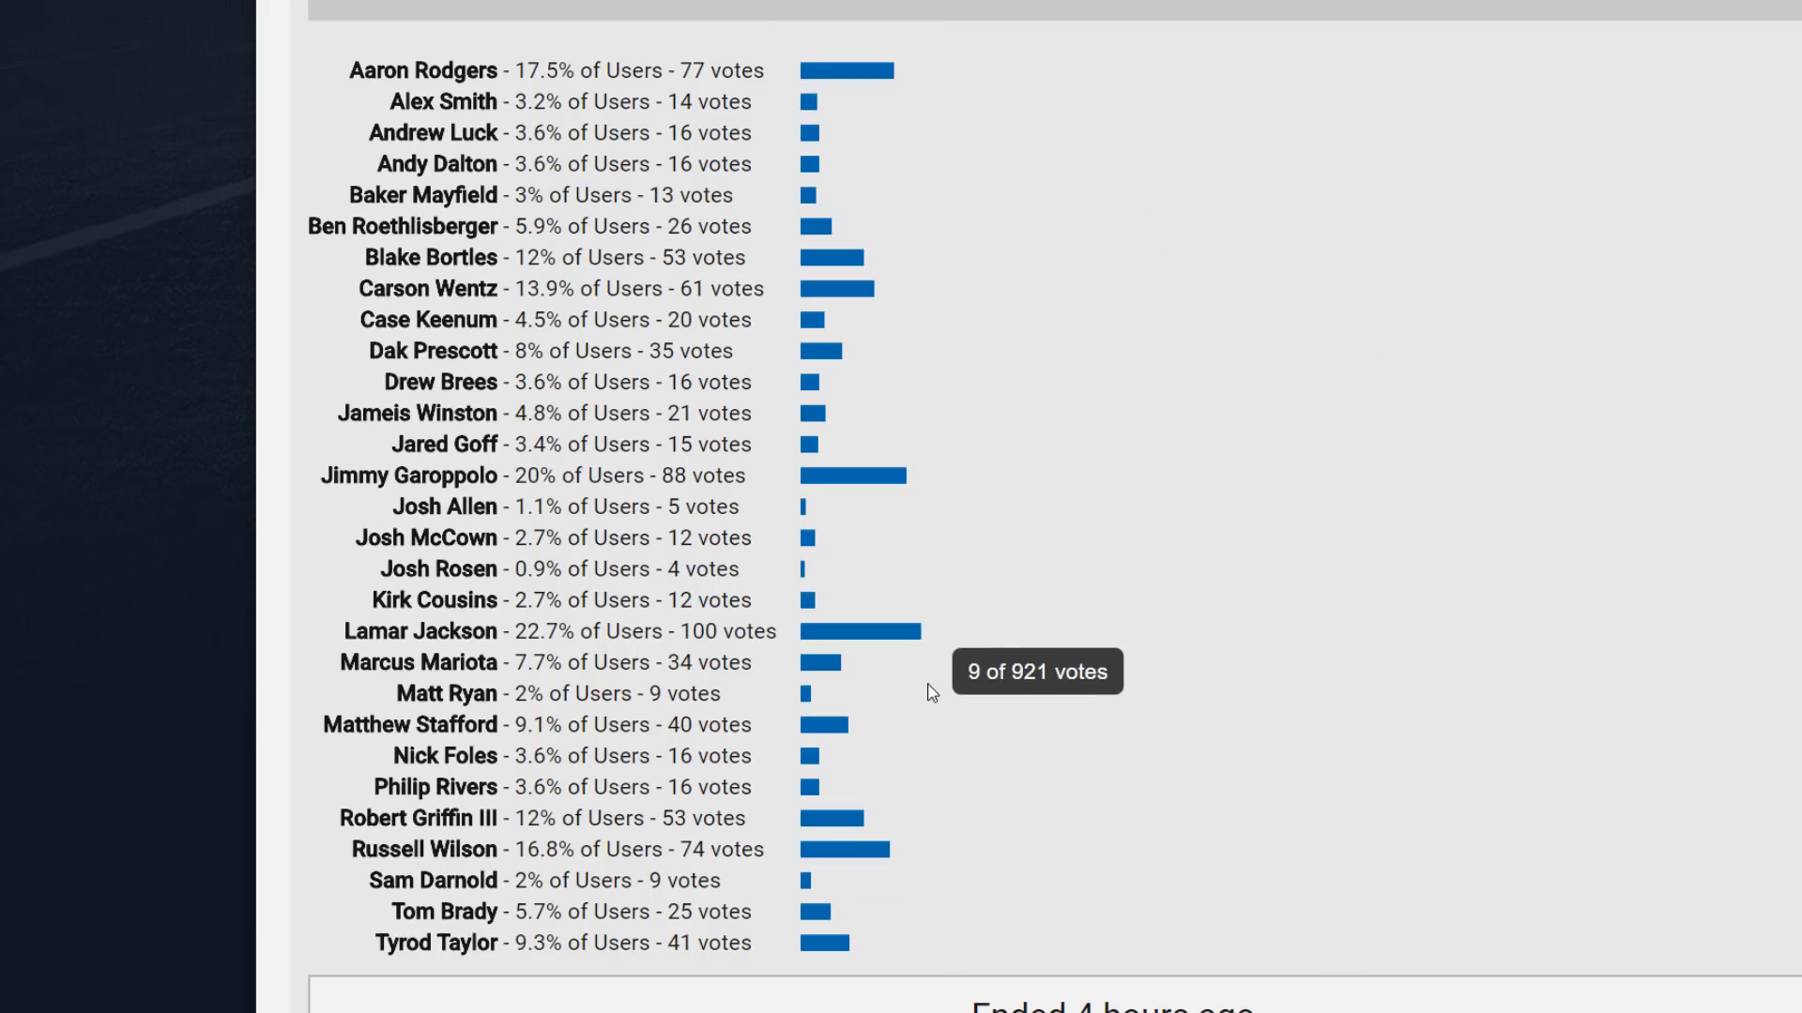
mouse_move(1039, 336)
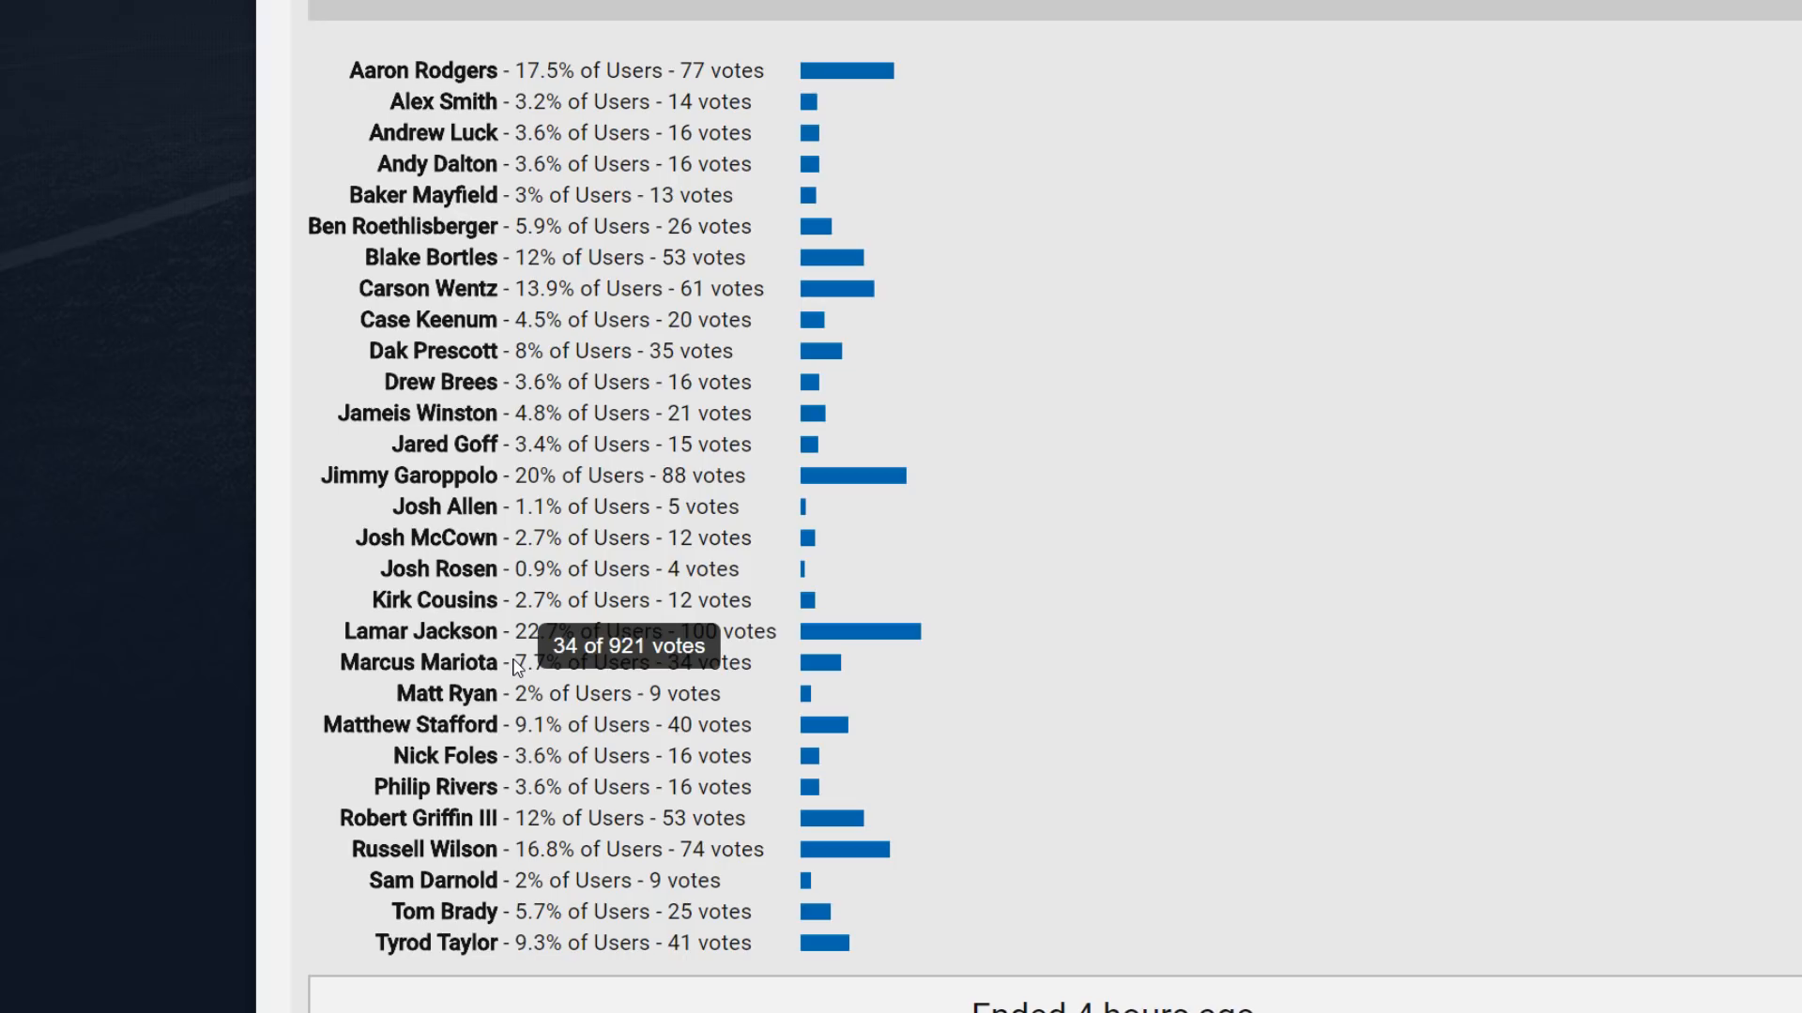
mouse_move(649, 418)
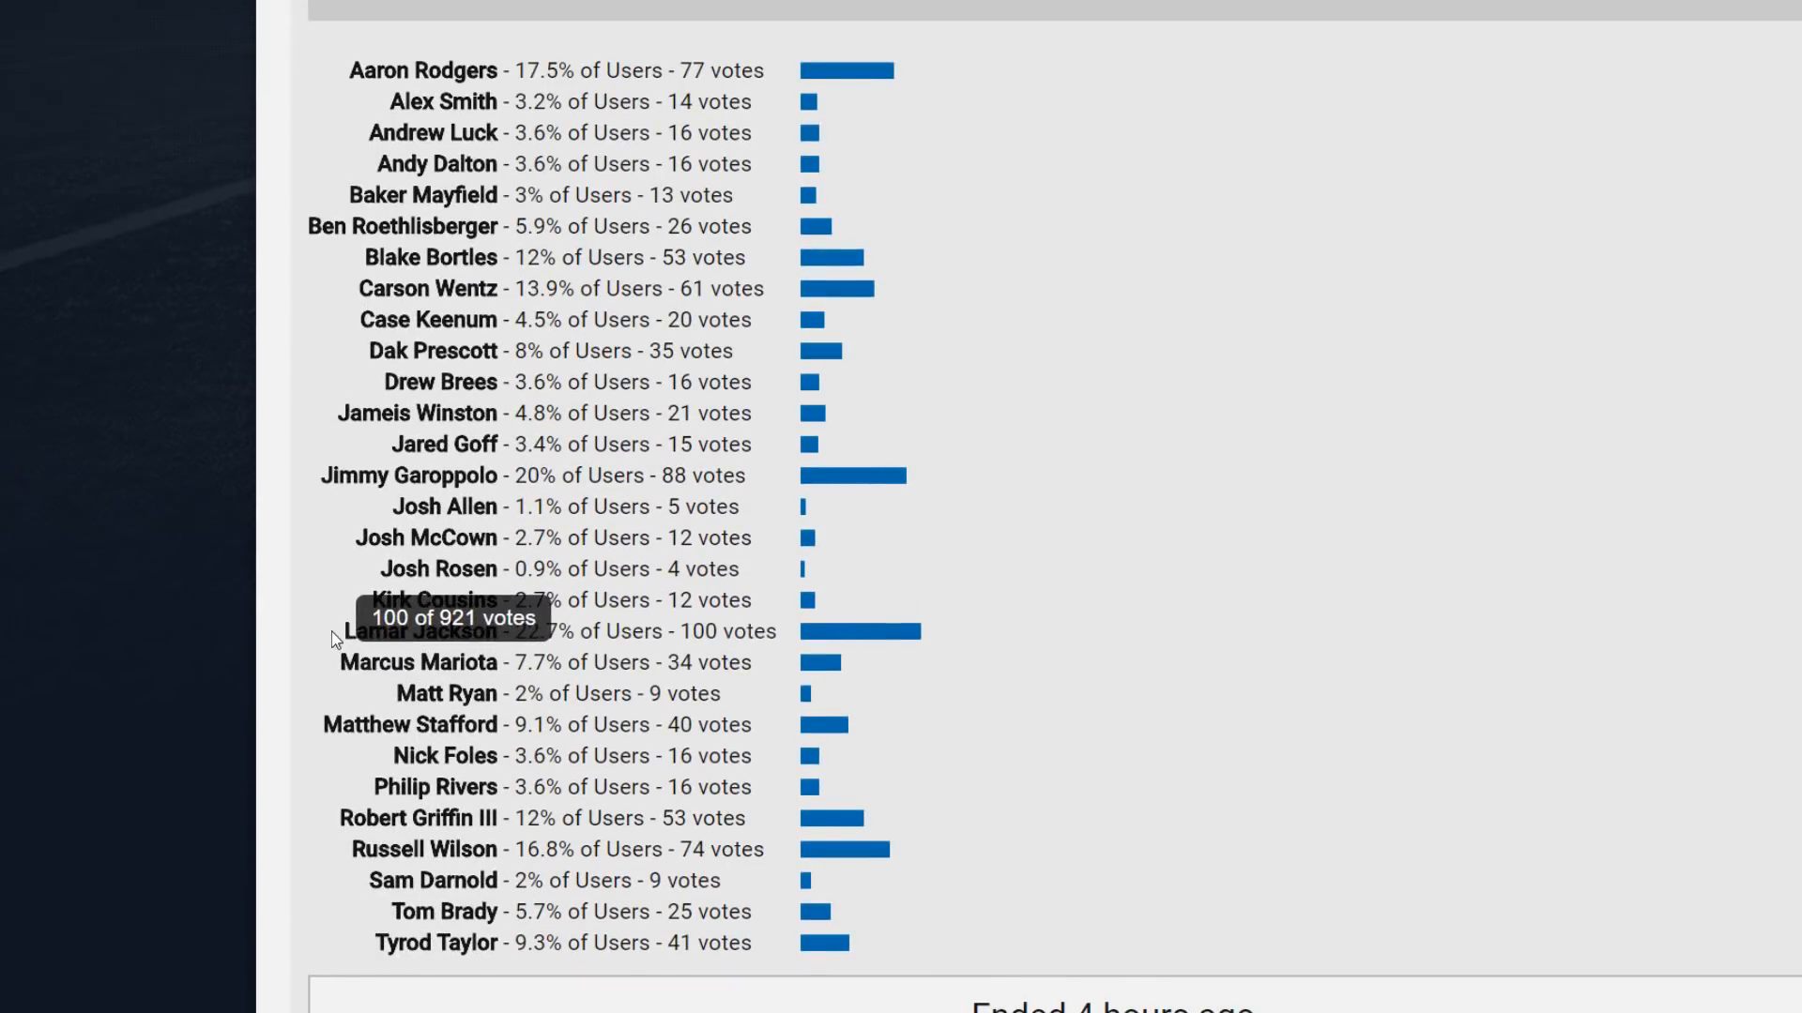
mouse_move(876, 642)
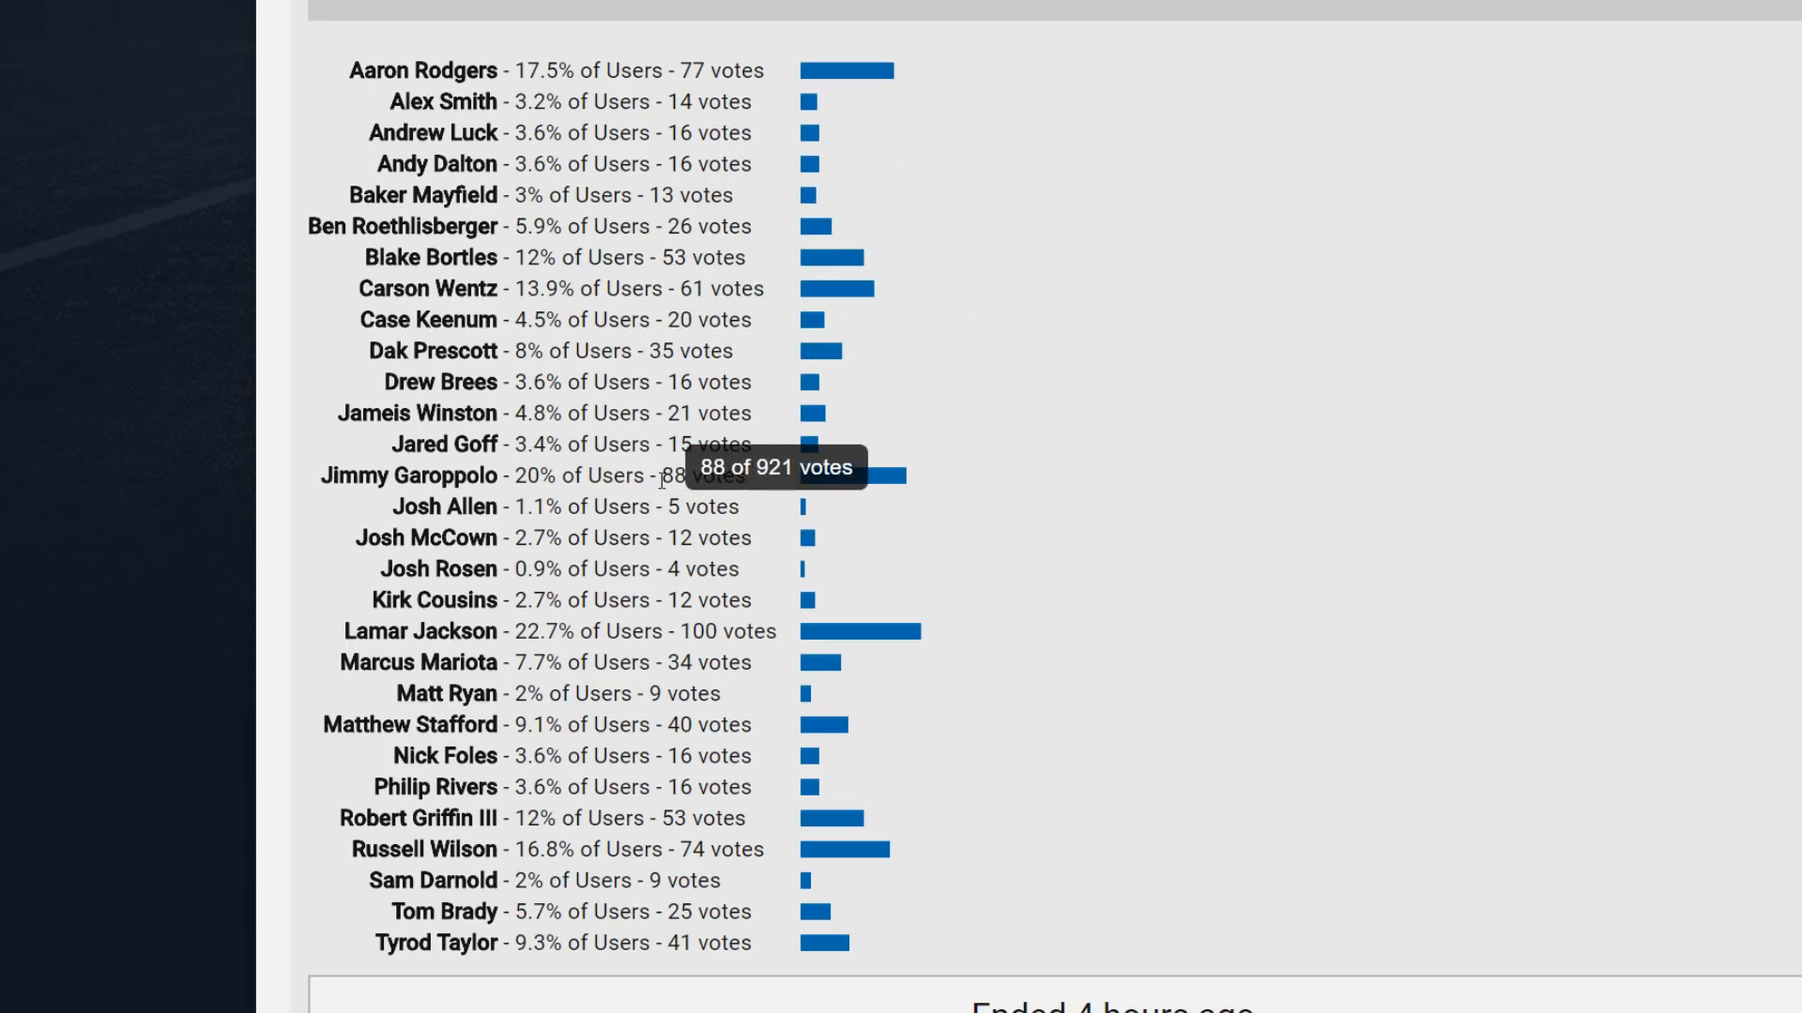
mouse_move(728, 77)
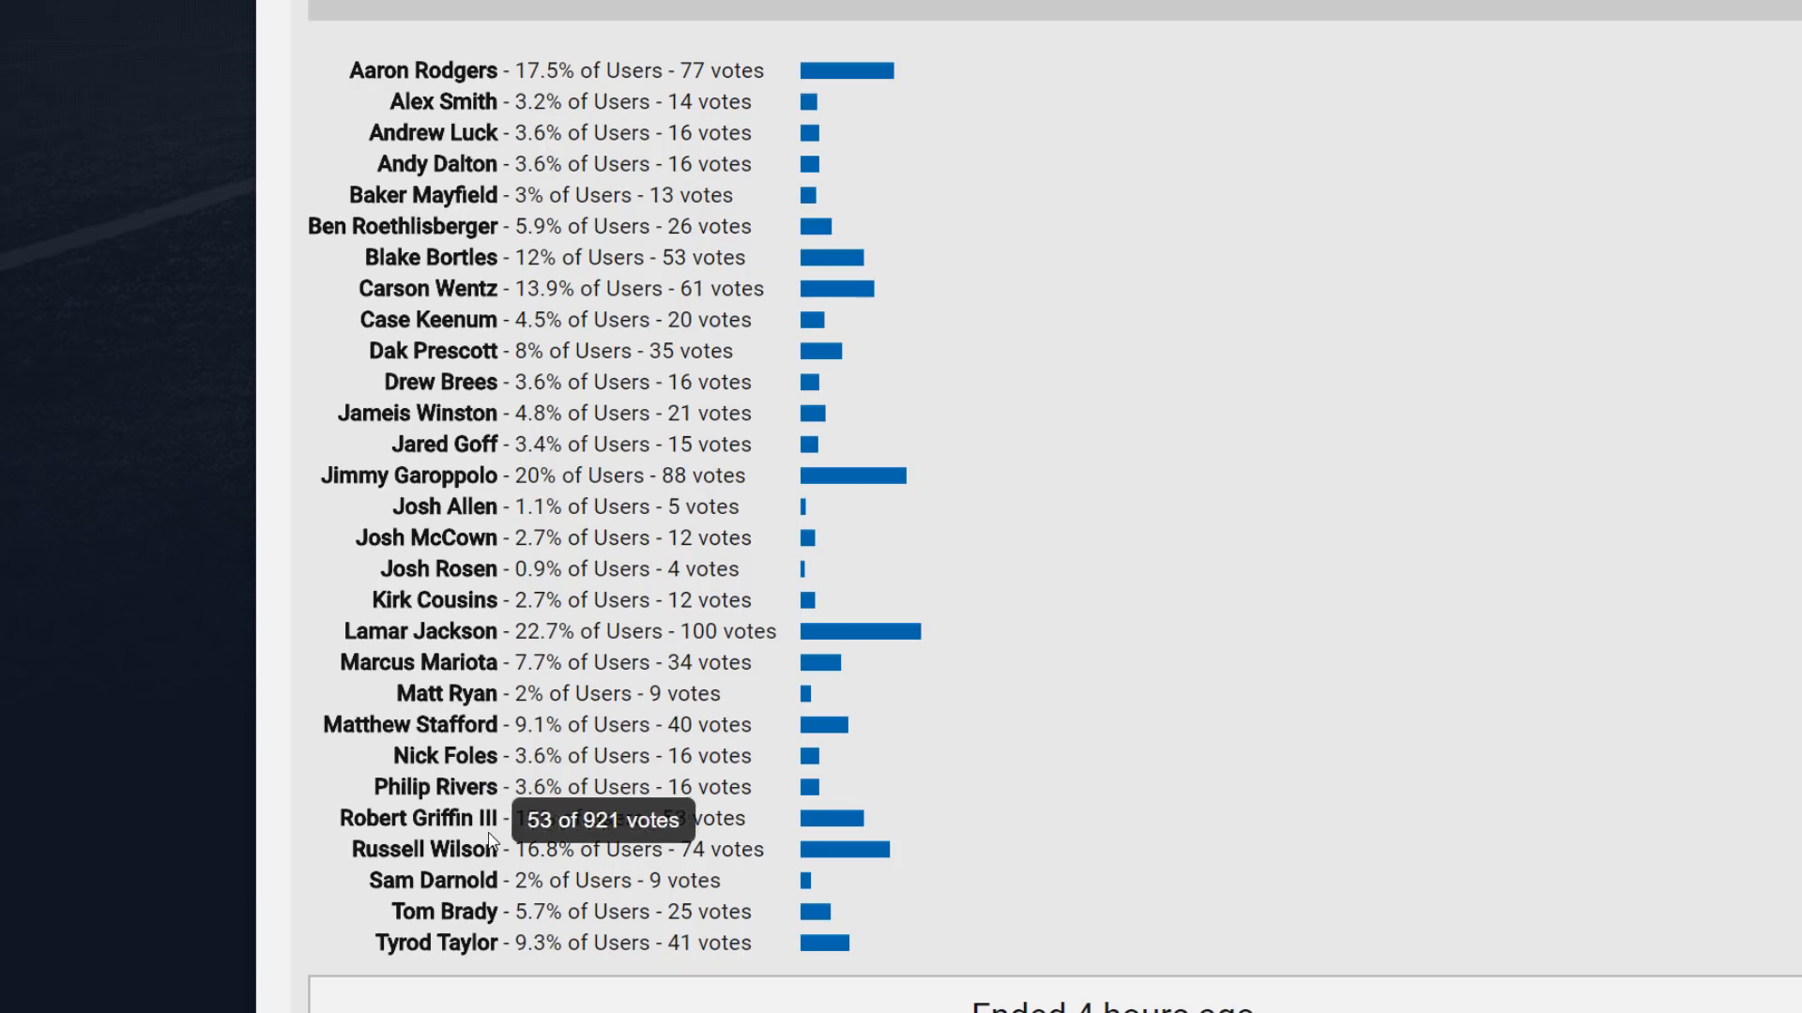
mouse_move(432, 552)
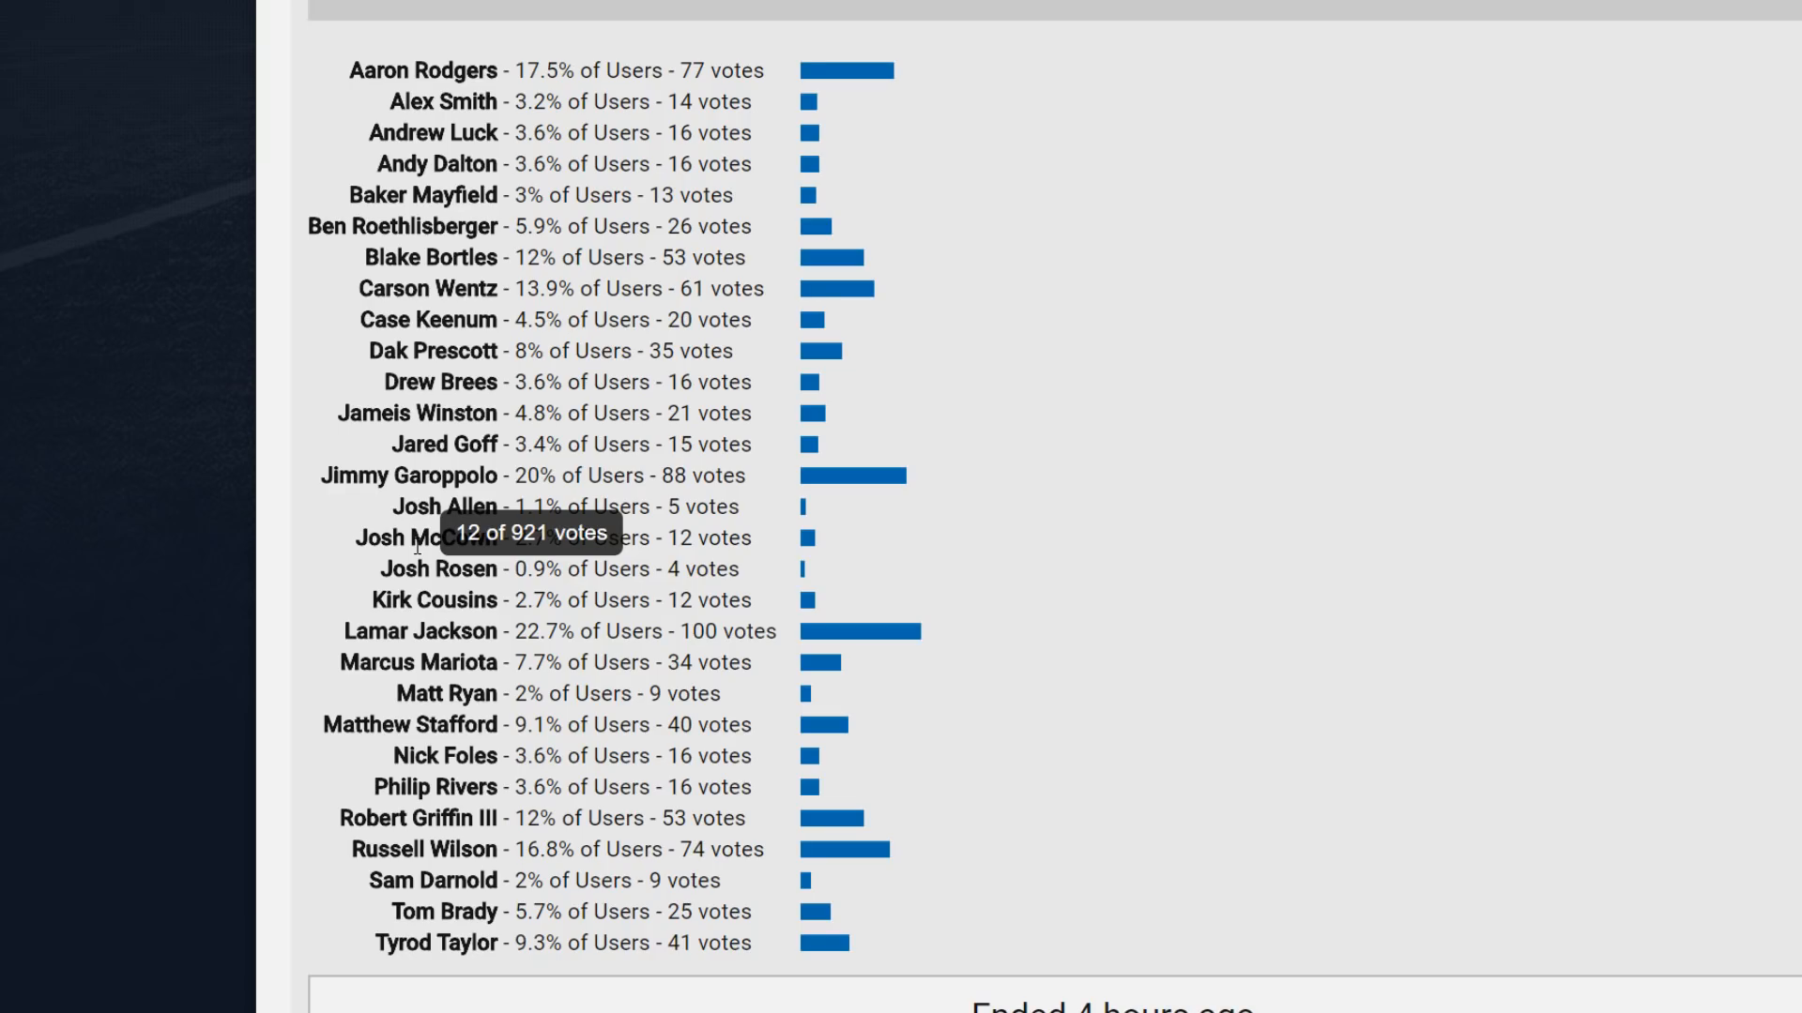
scroll("down", 3)
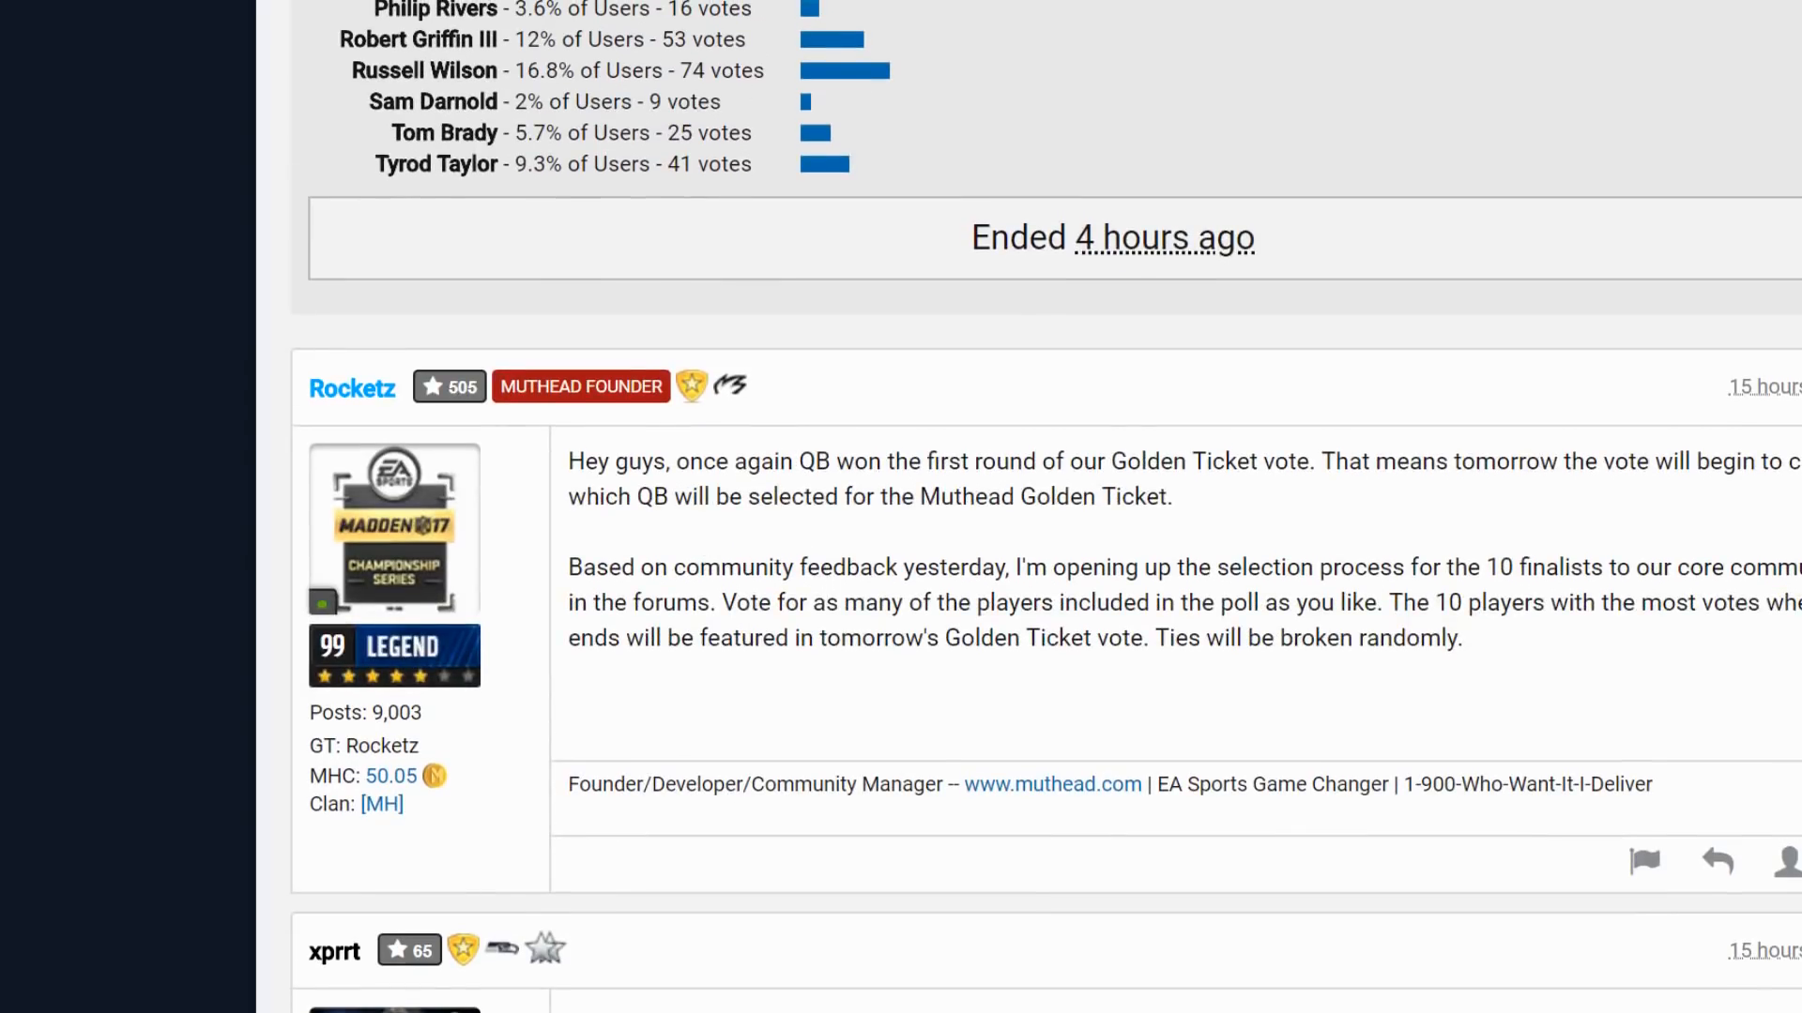
scroll("down", 3)
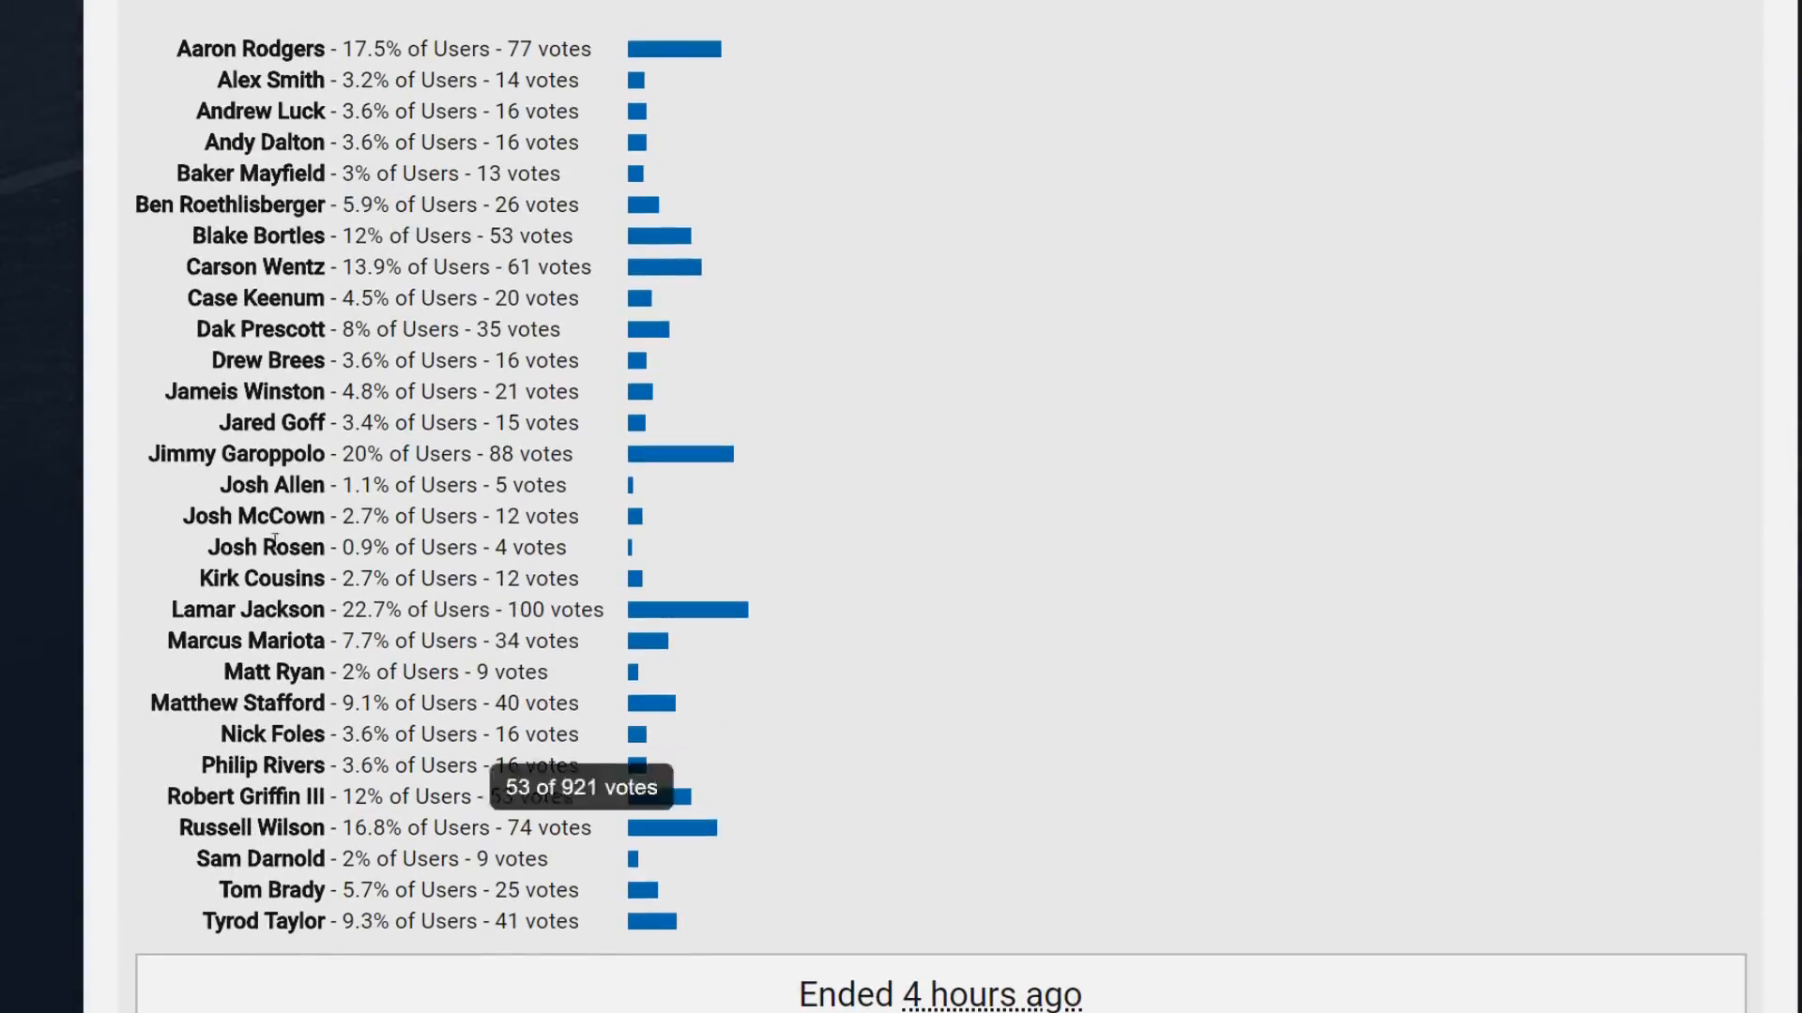
mouse_move(618, 698)
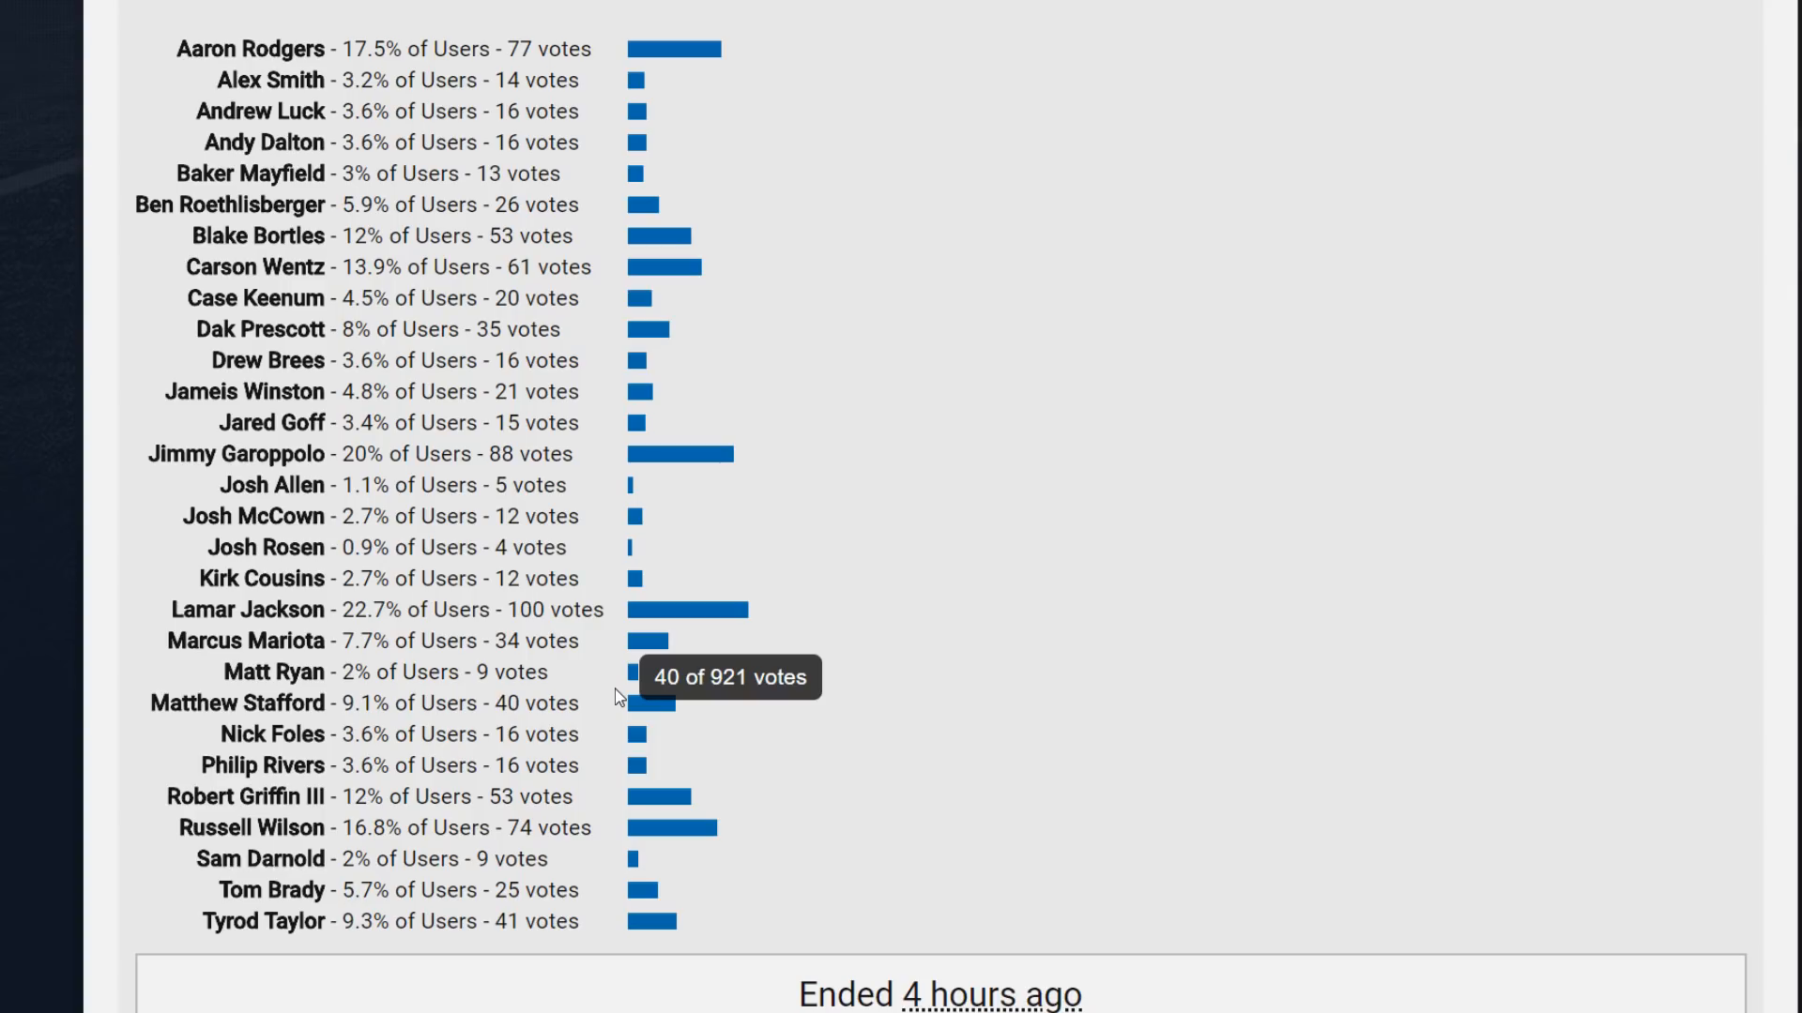
mouse_move(650, 700)
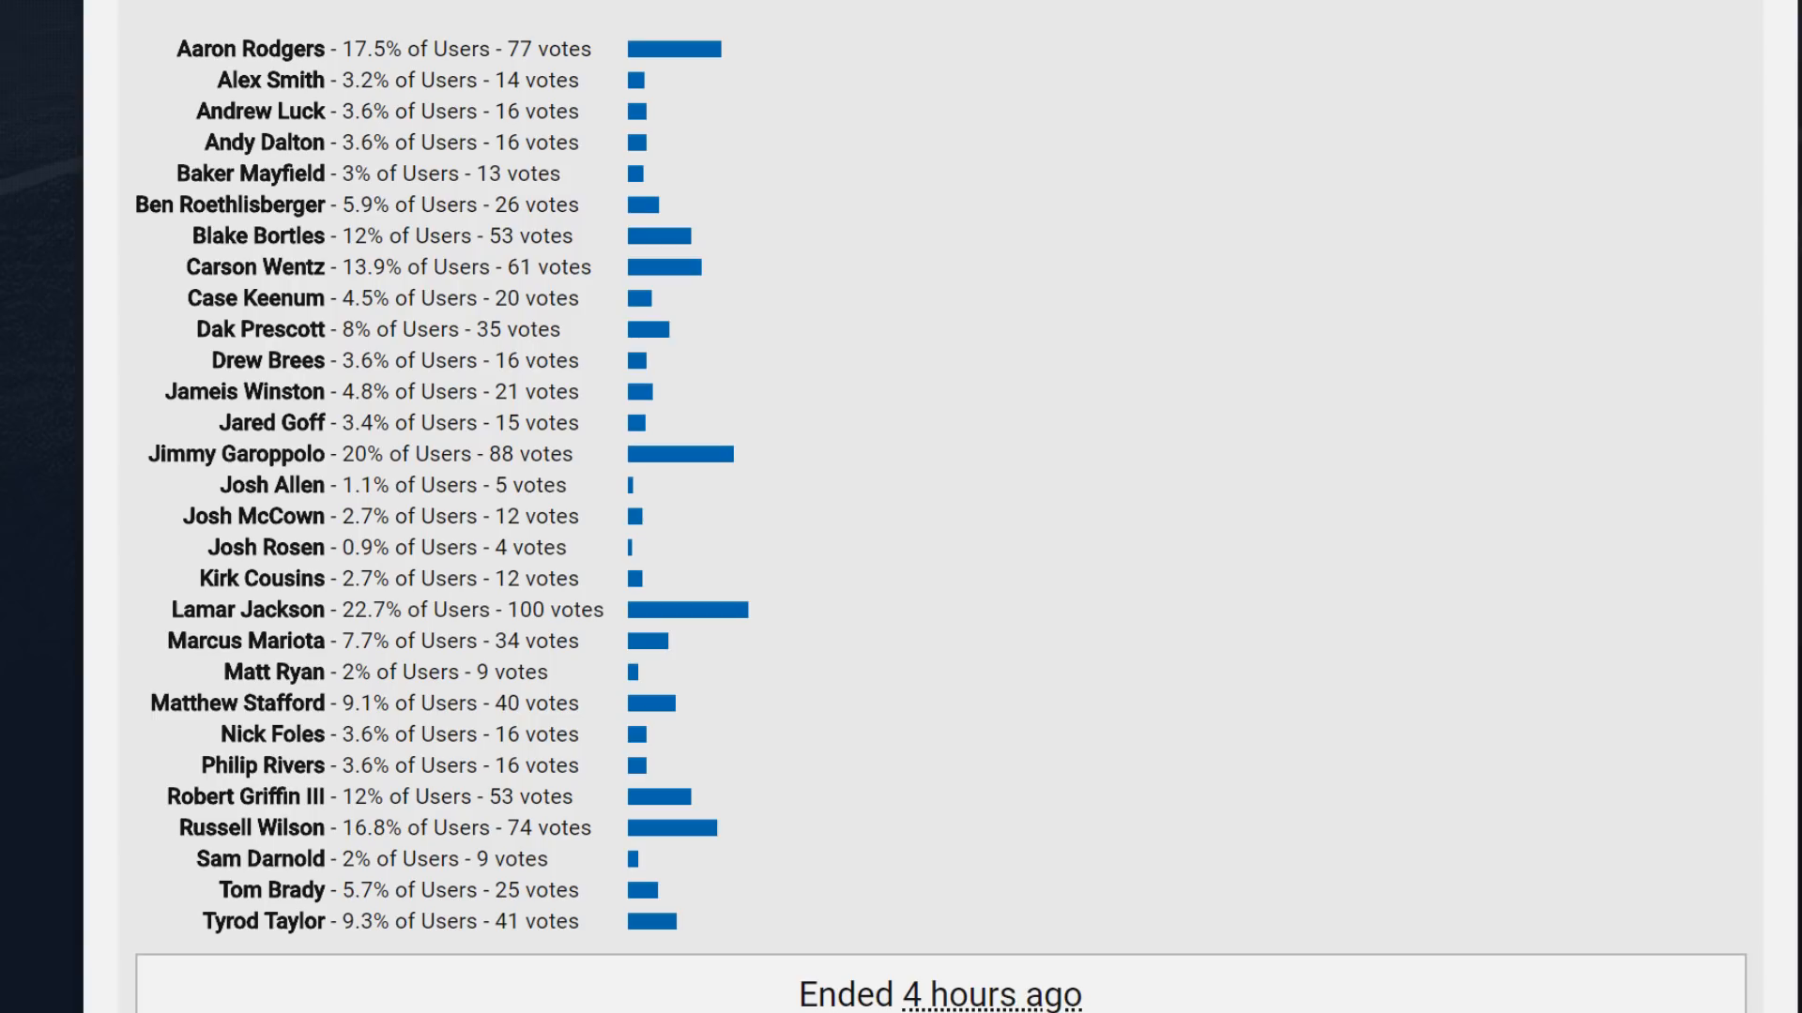
mouse_move(844, 687)
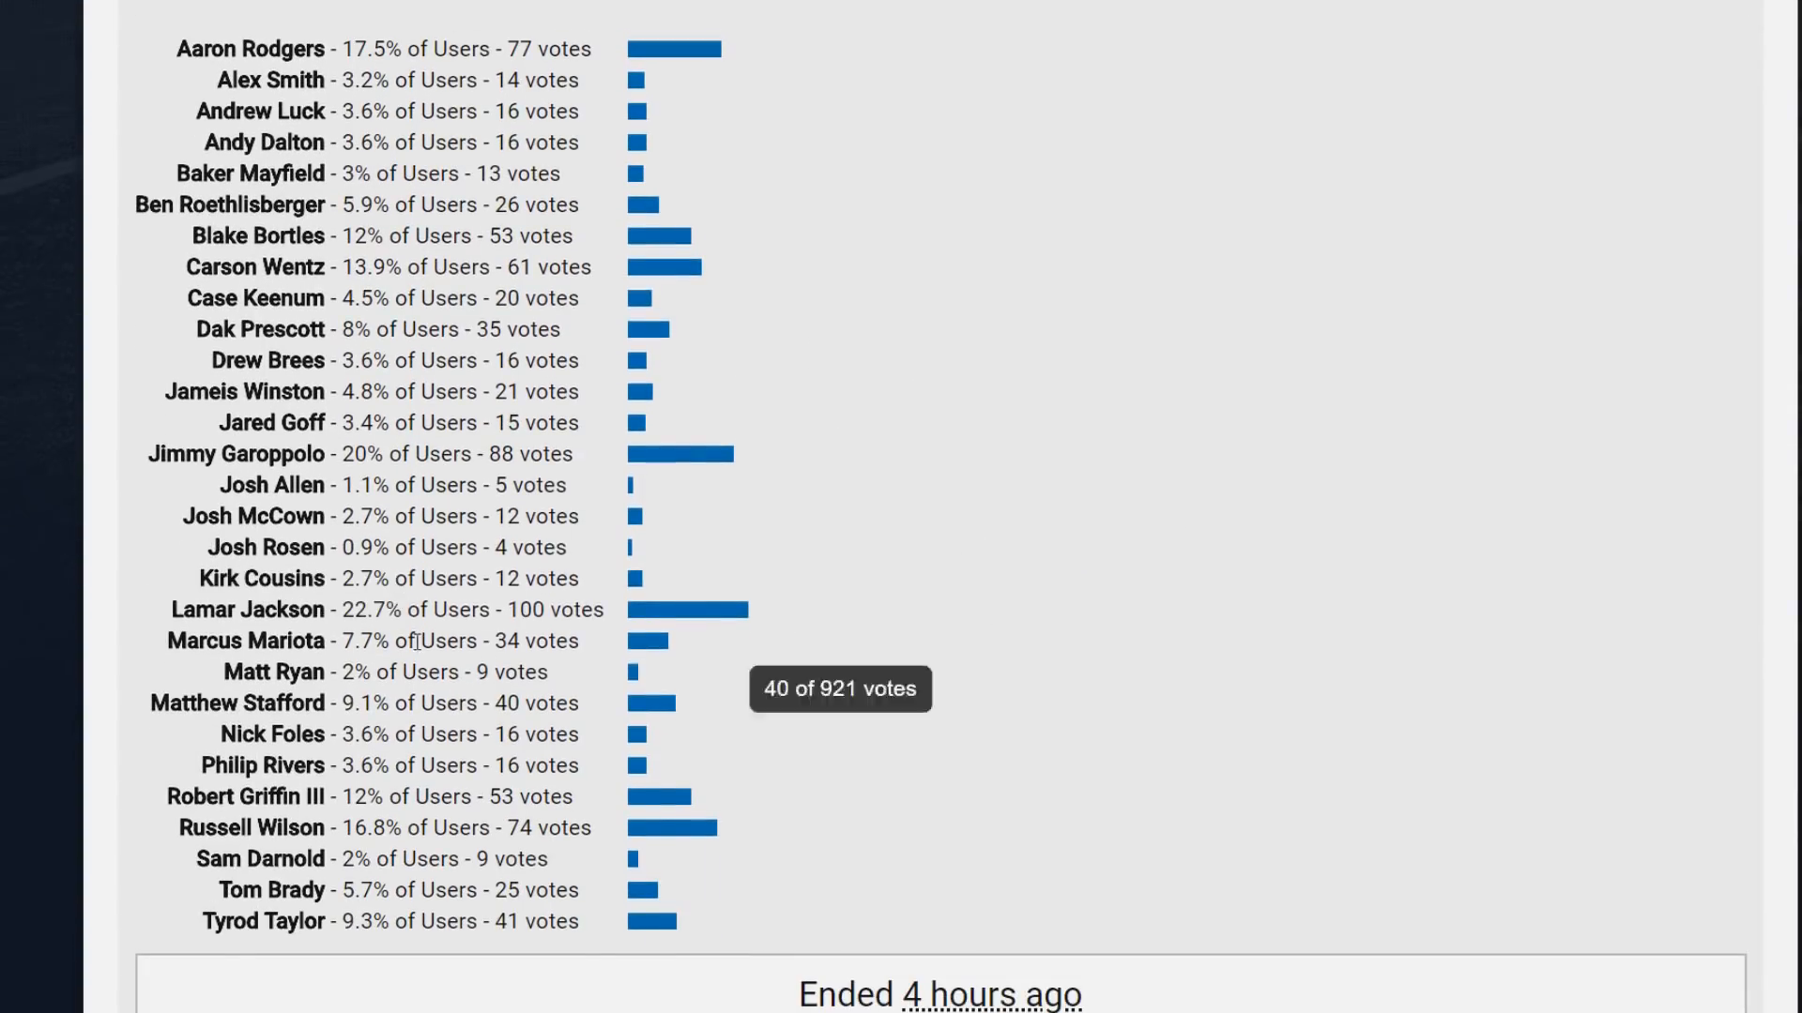
mouse_move(1171, 638)
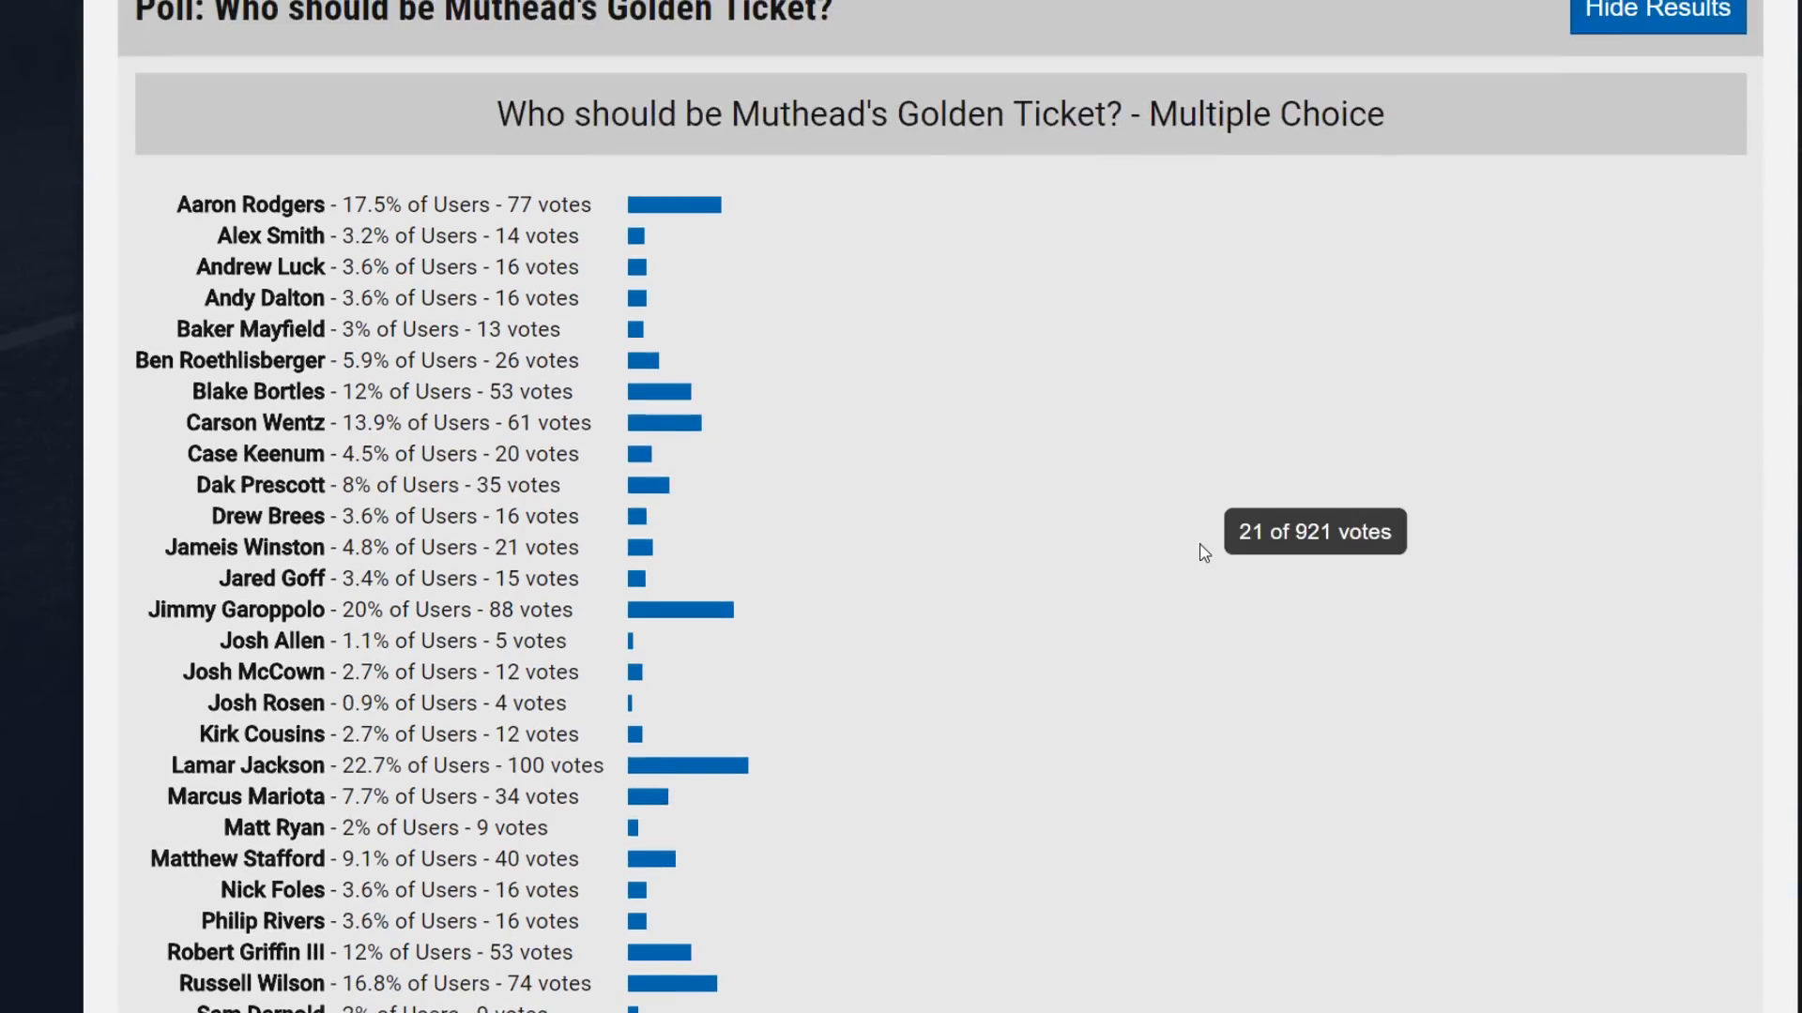
scroll("down", 3)
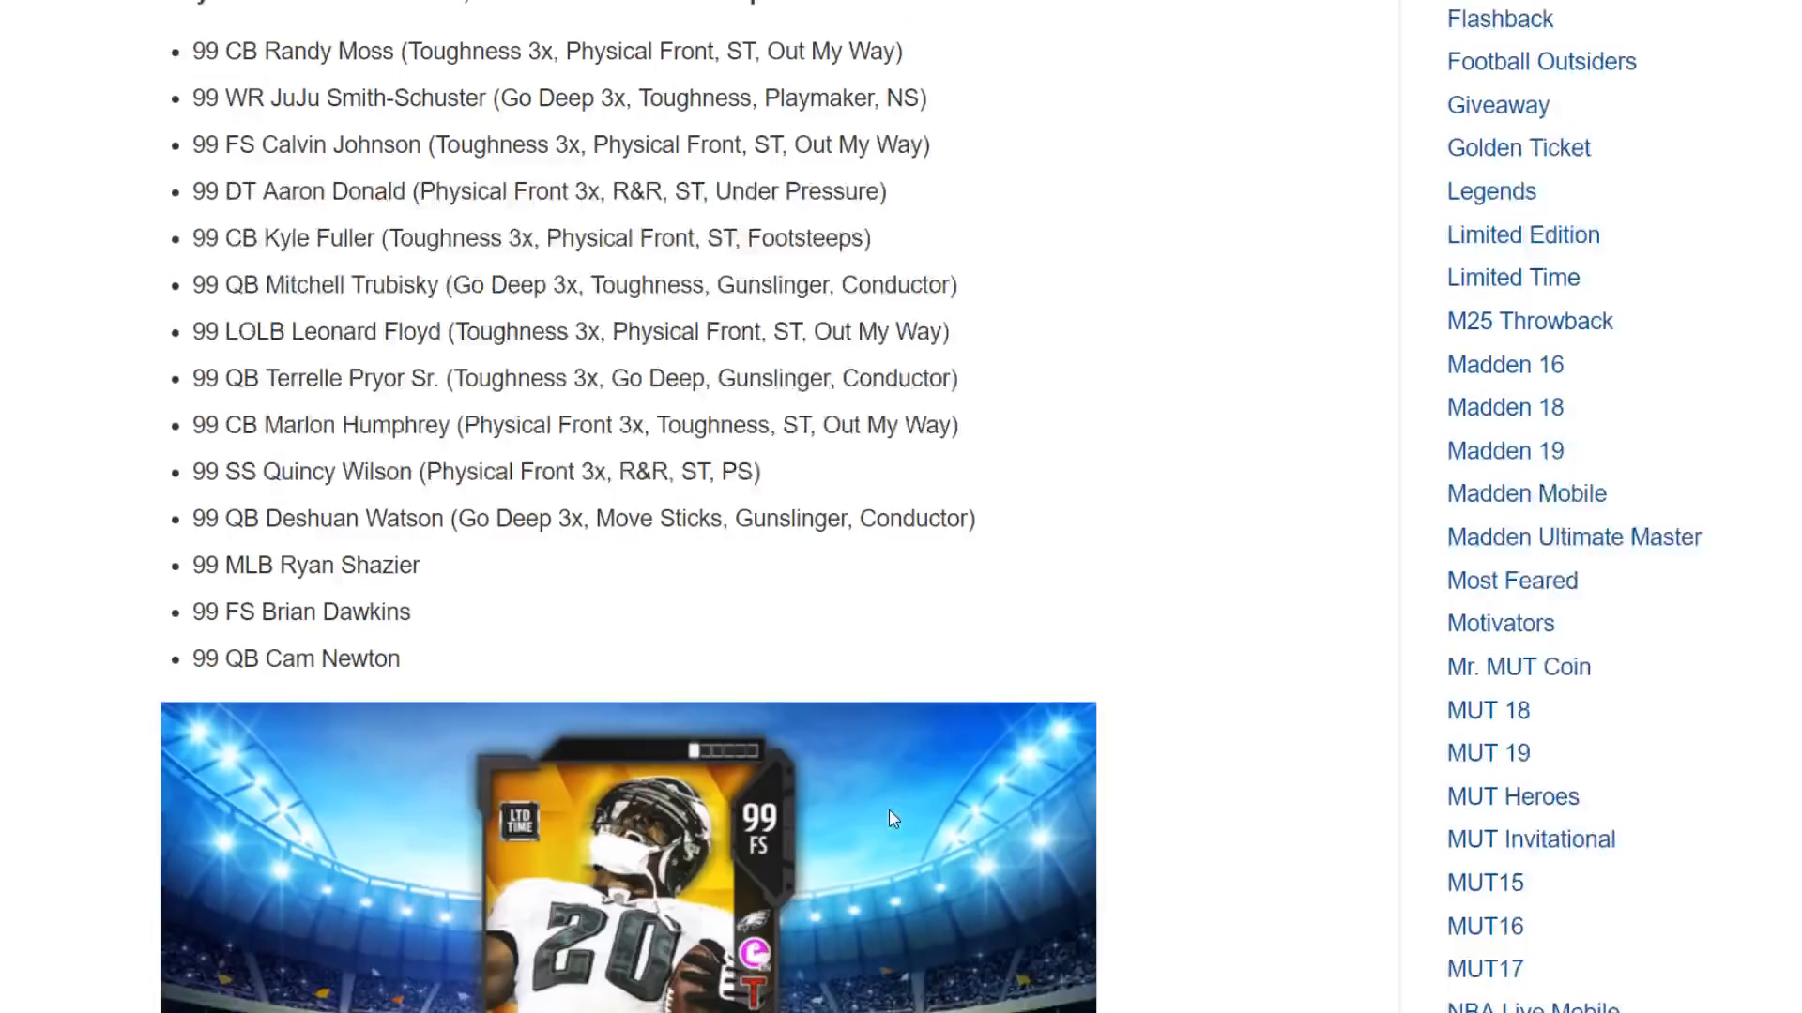
- Scroll down through the Golden Ticket player card images to the end of the list
scroll("down", 3)
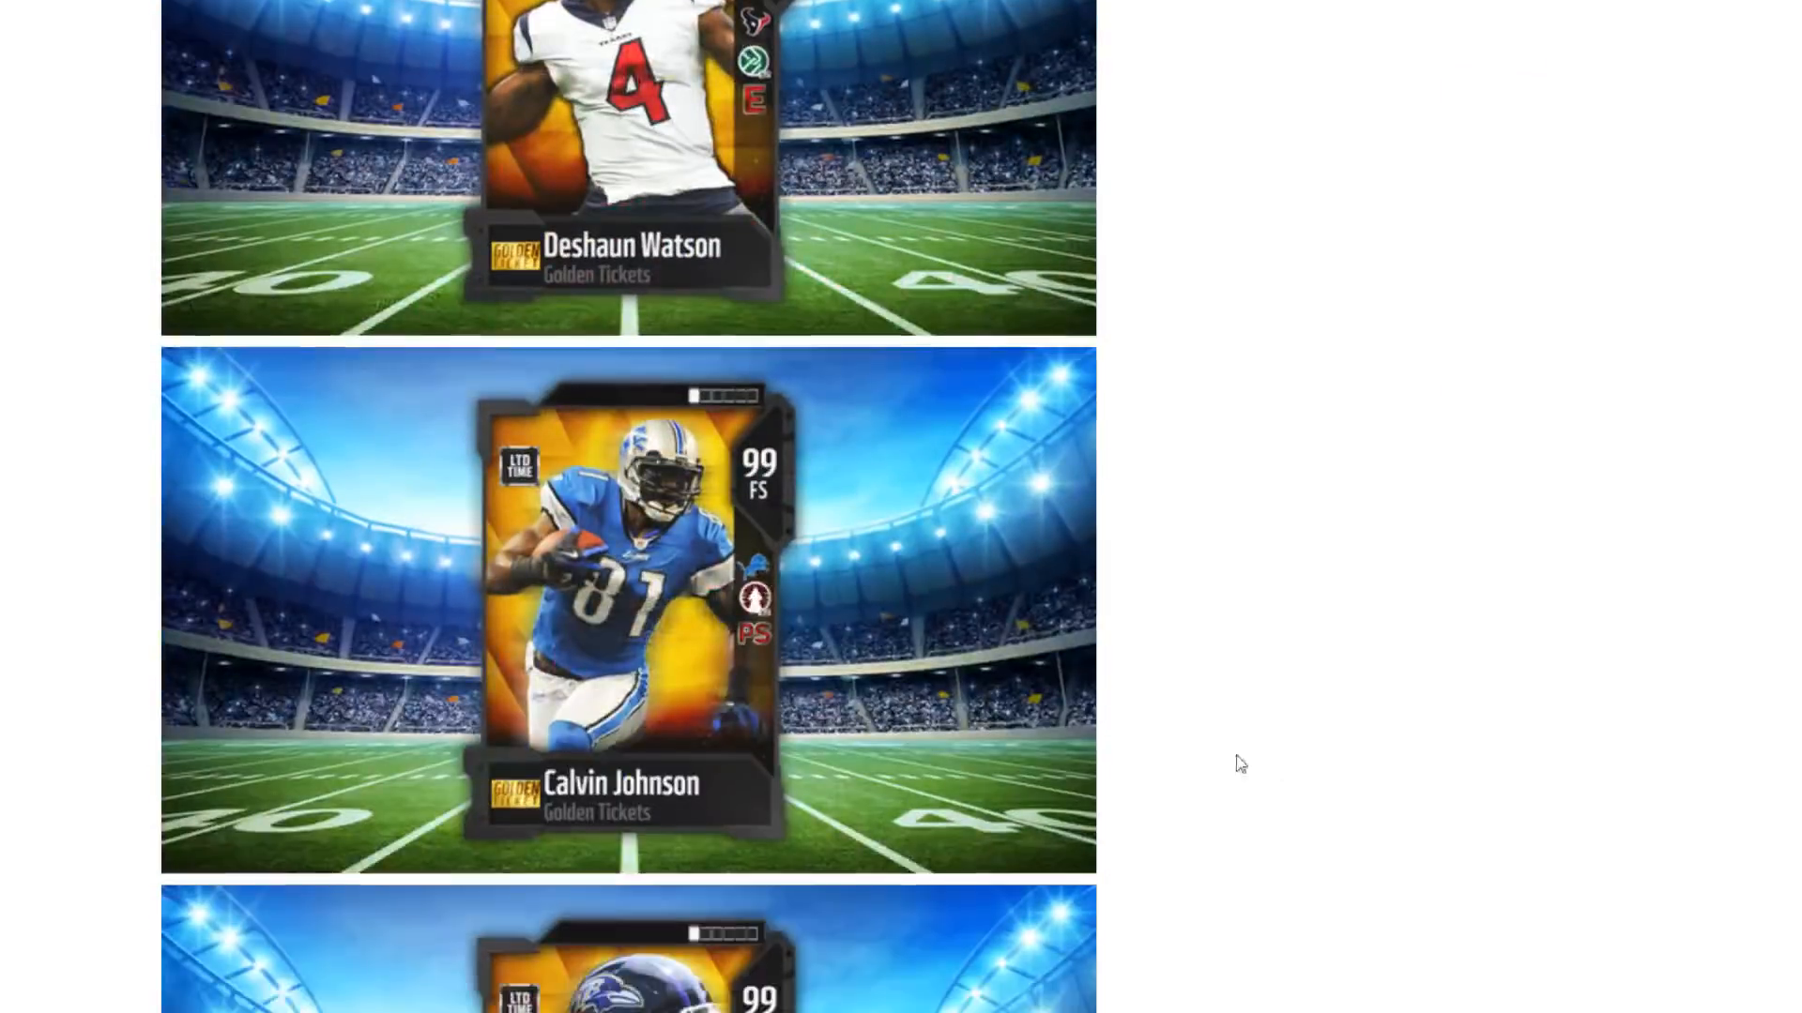
scroll("down", 3)
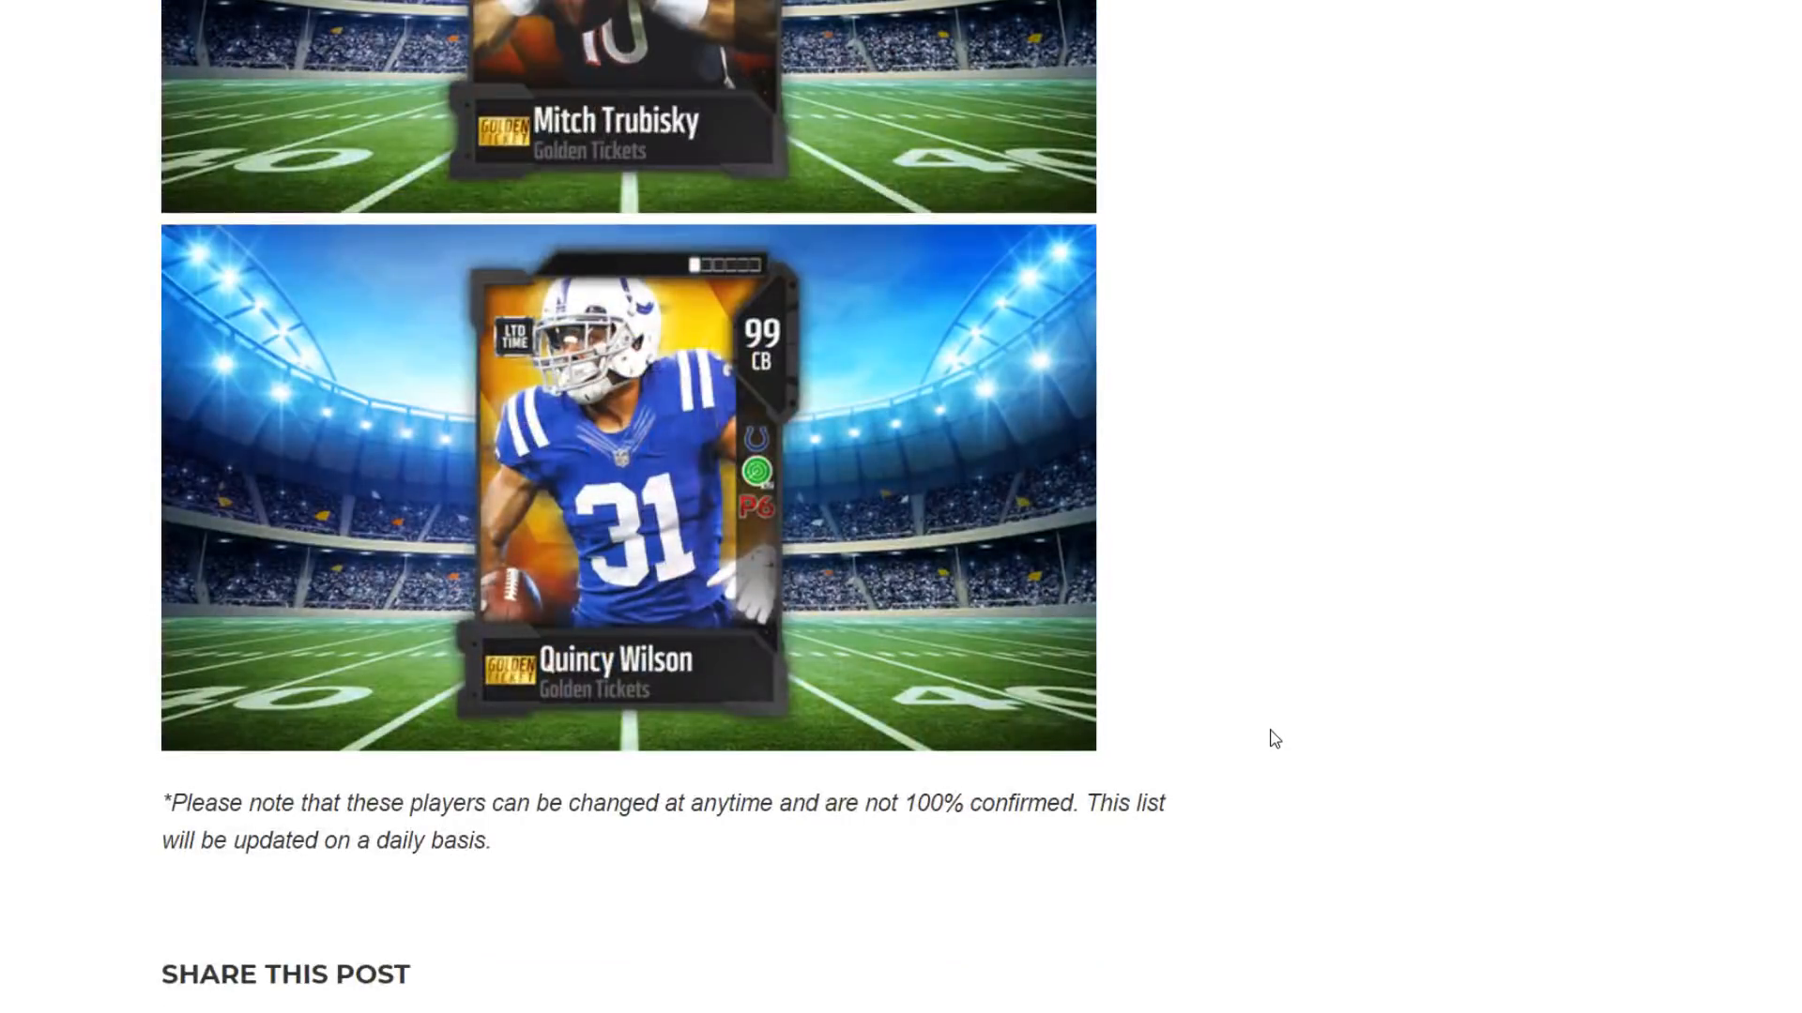
scroll("down", 3)
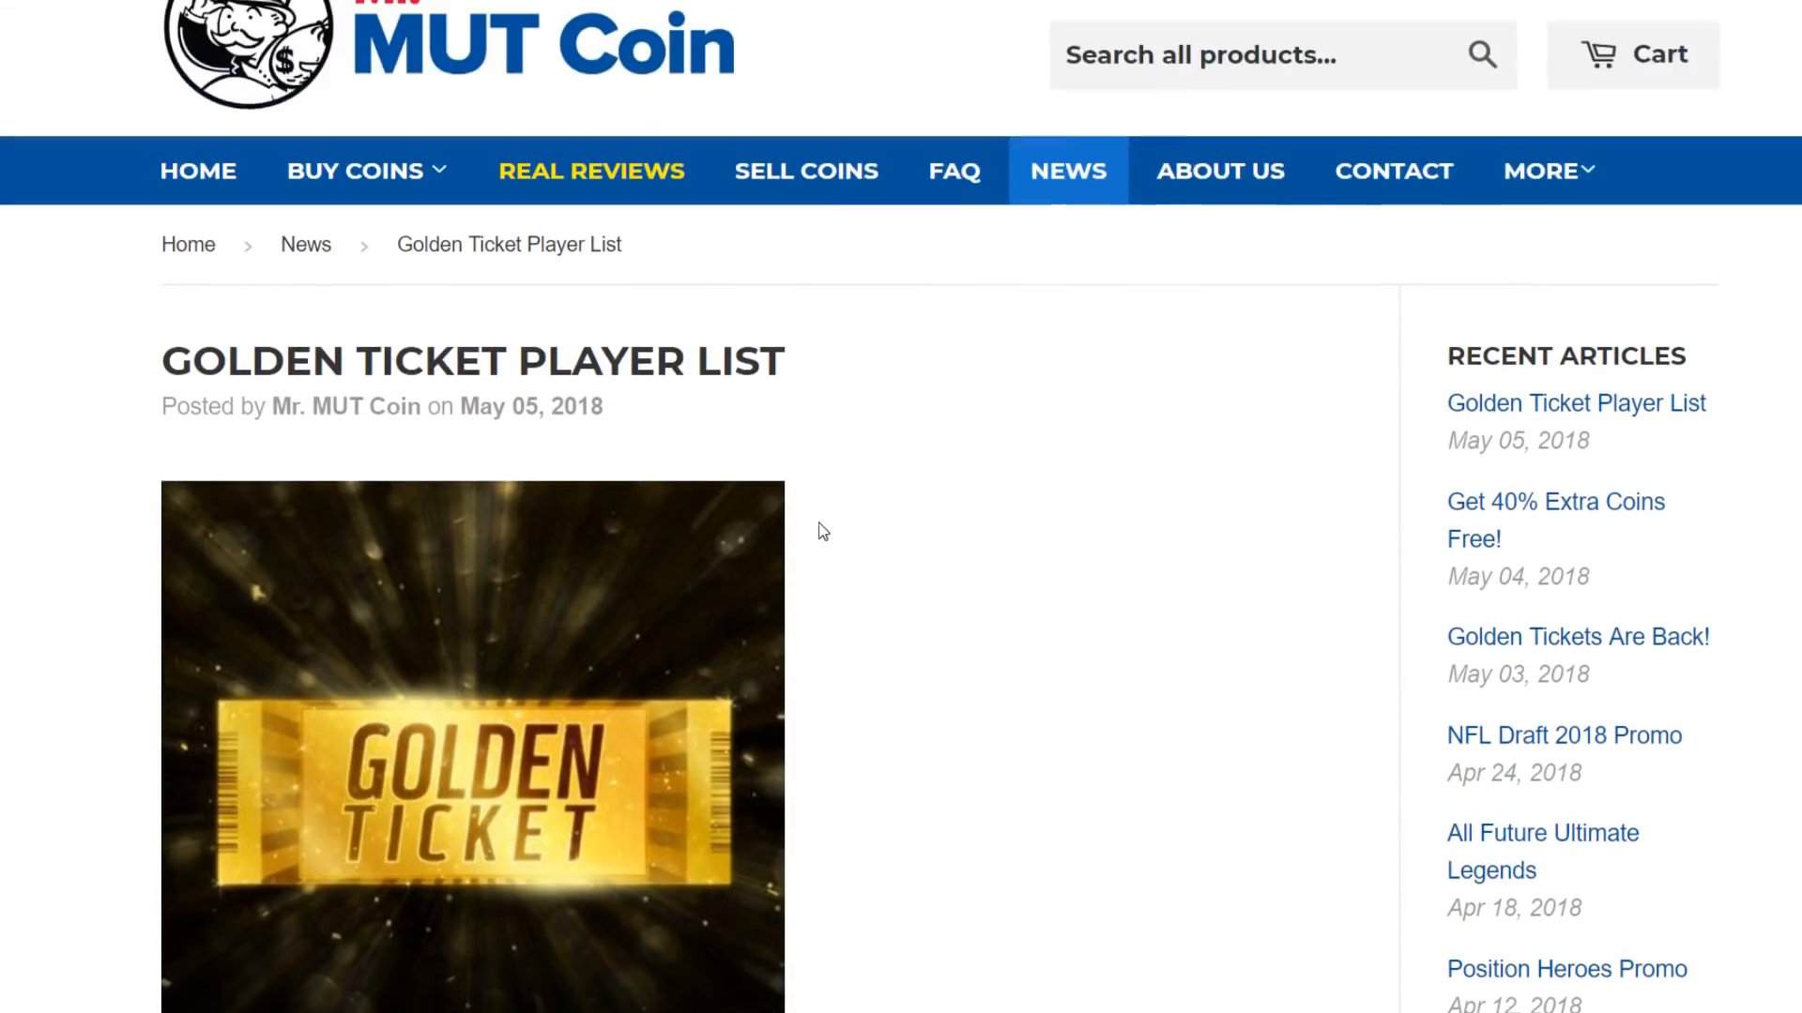
scroll("down", 3)
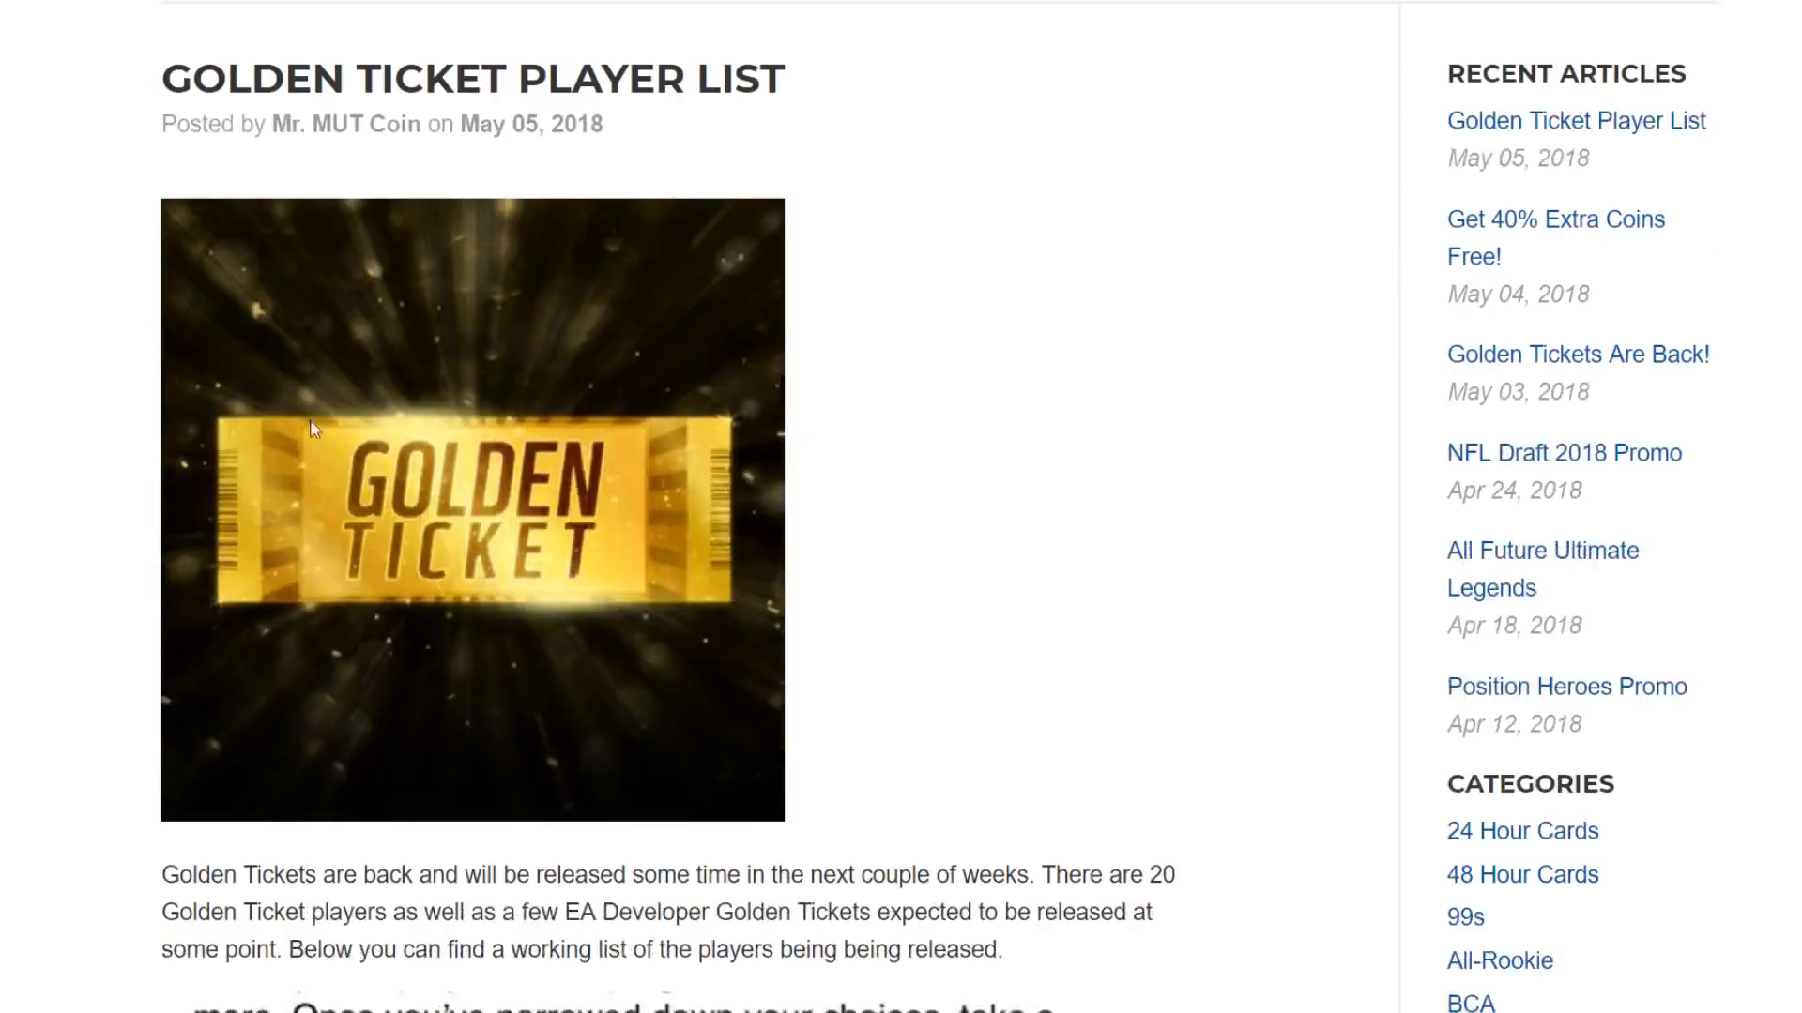
mouse_move(929, 626)
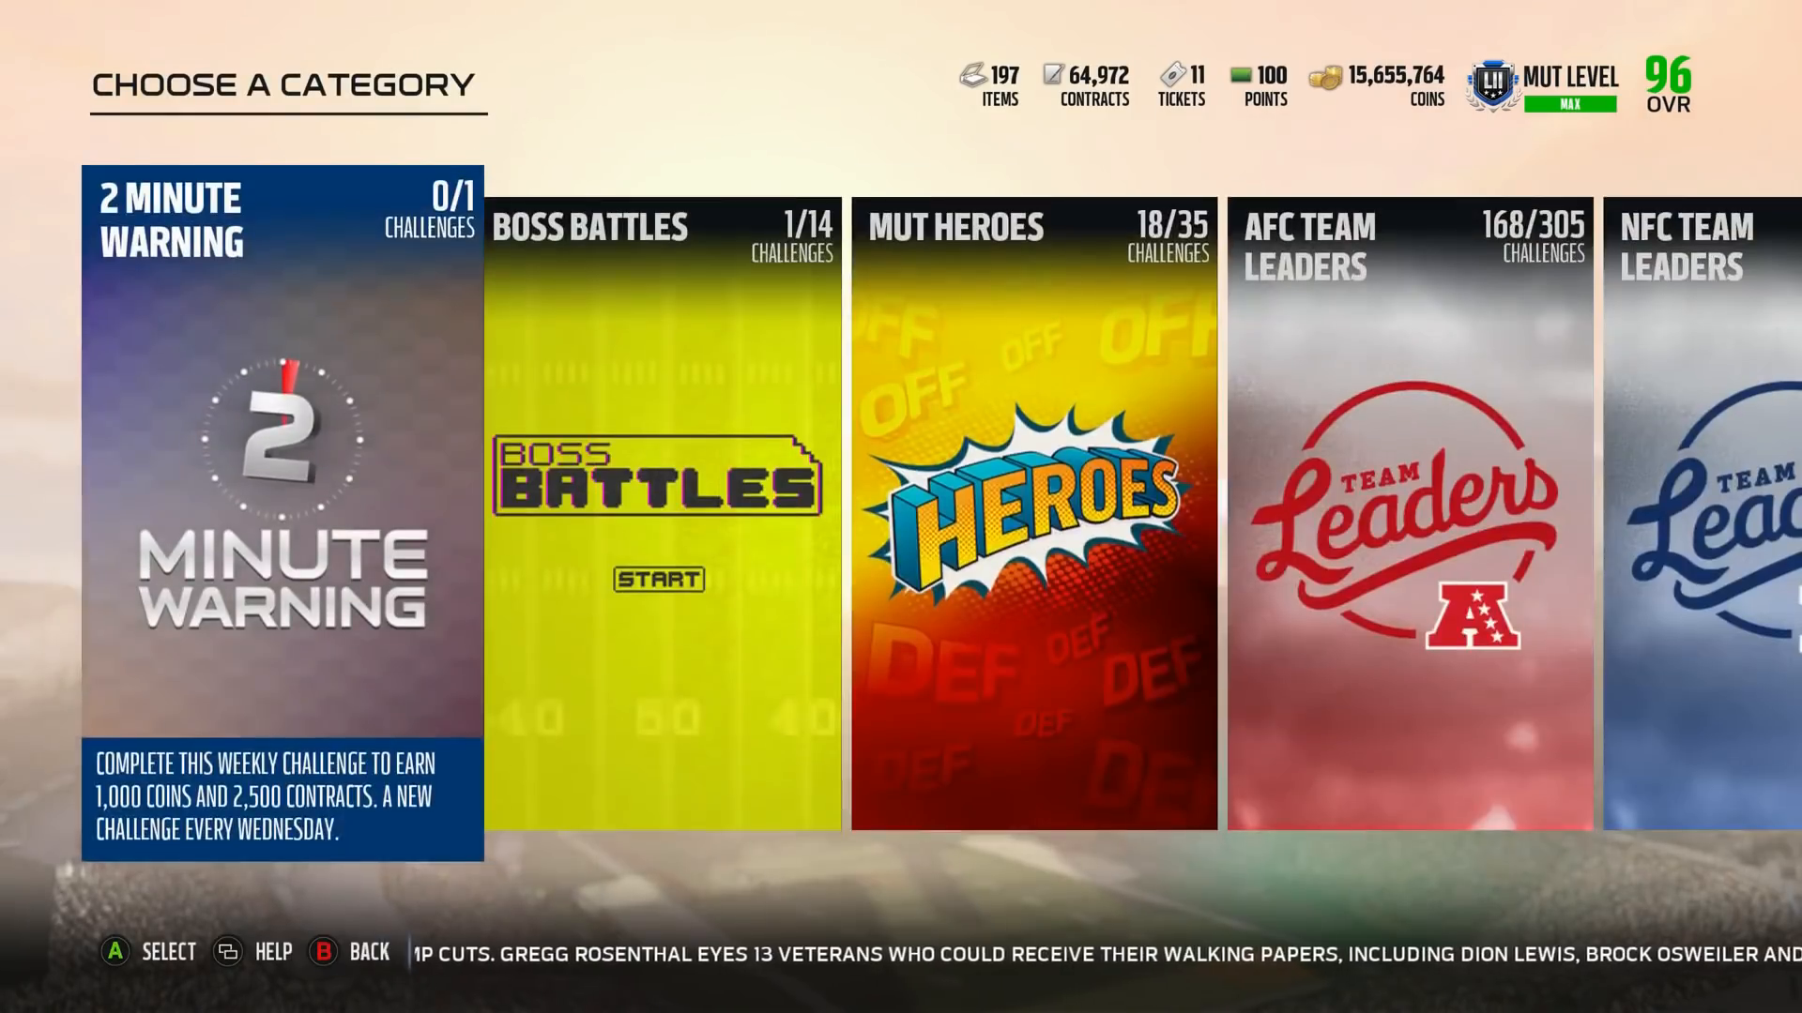
- From the Team tab enter Upgrade Sets and select the Ultimate Legends item set
scroll("right", 3)
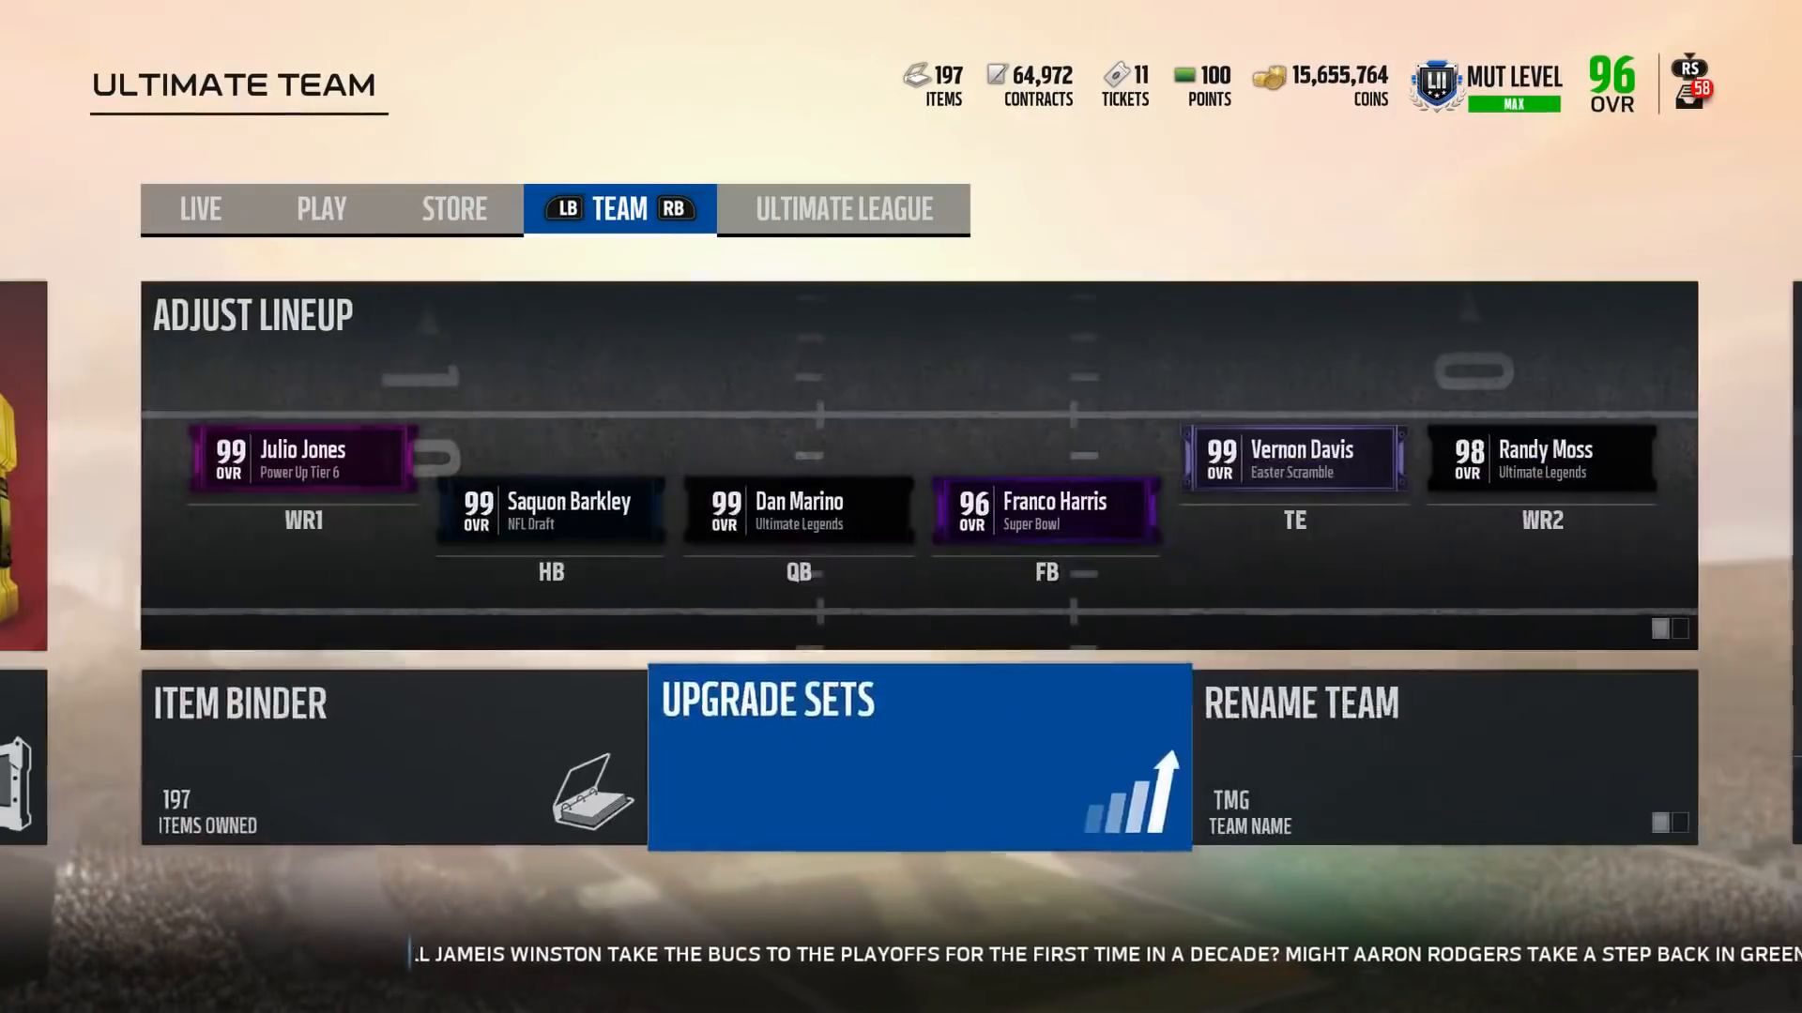
left_click(918, 760)
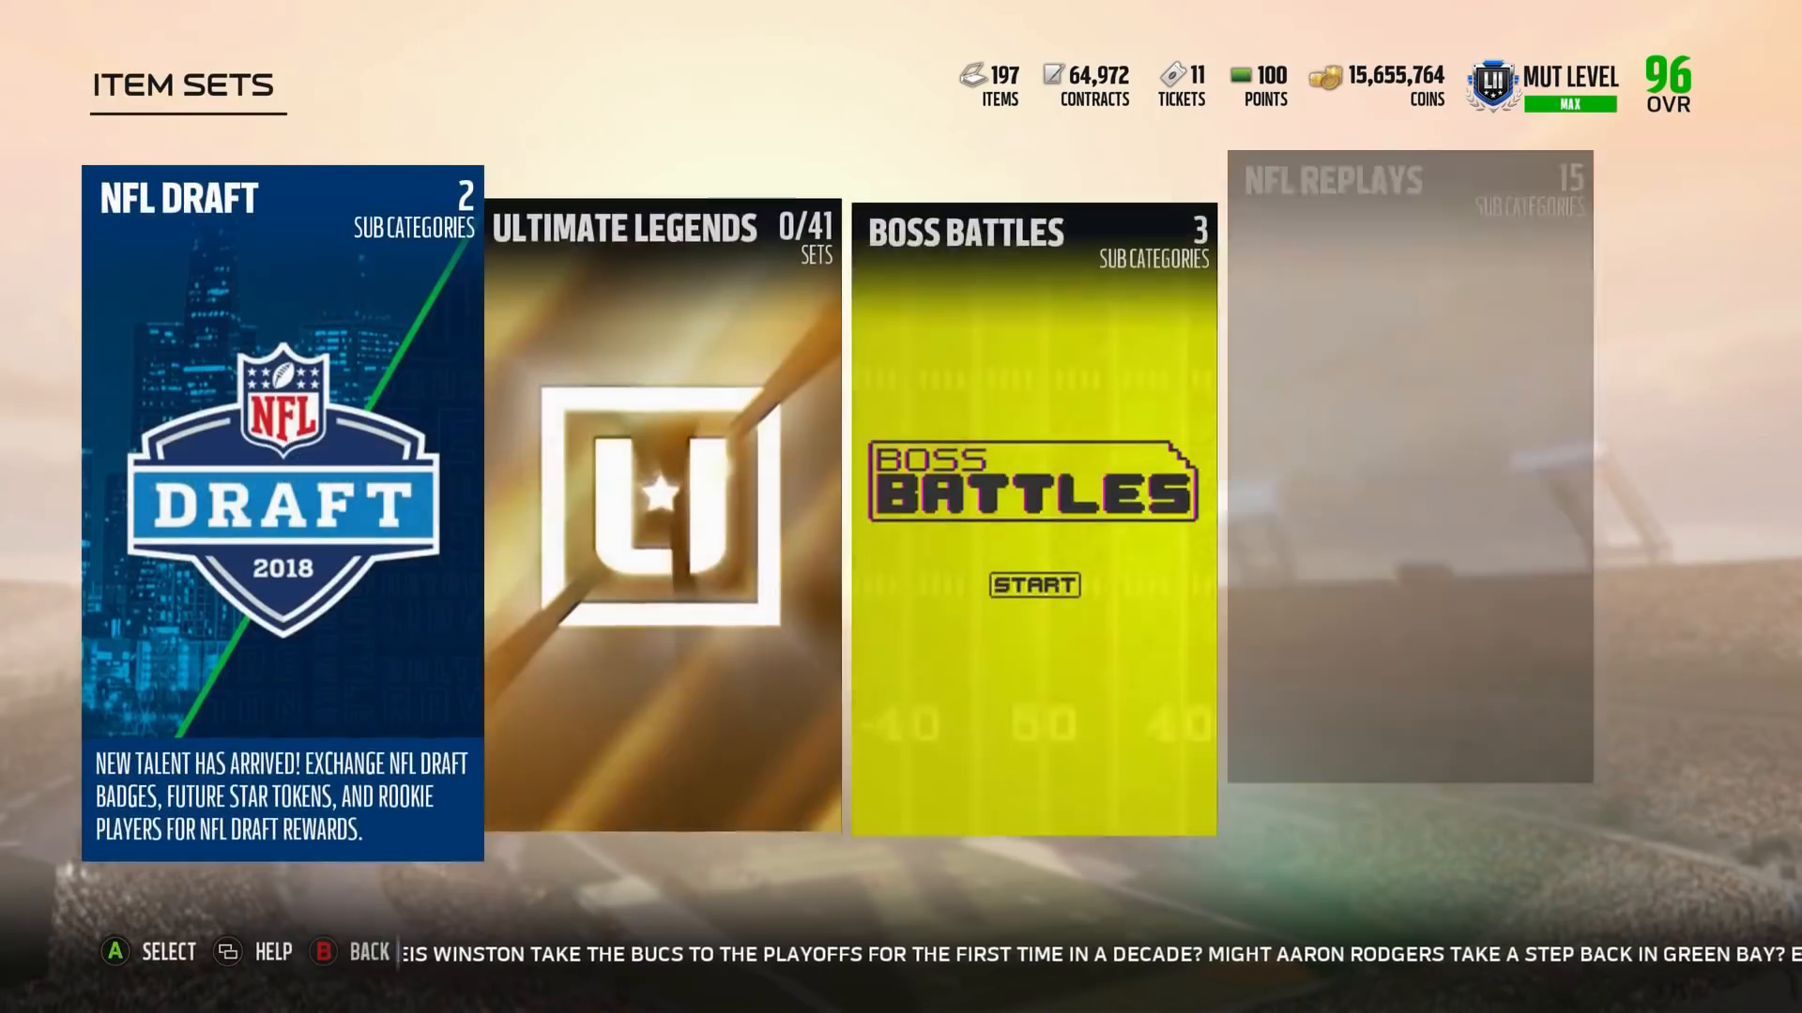
left_click(663, 518)
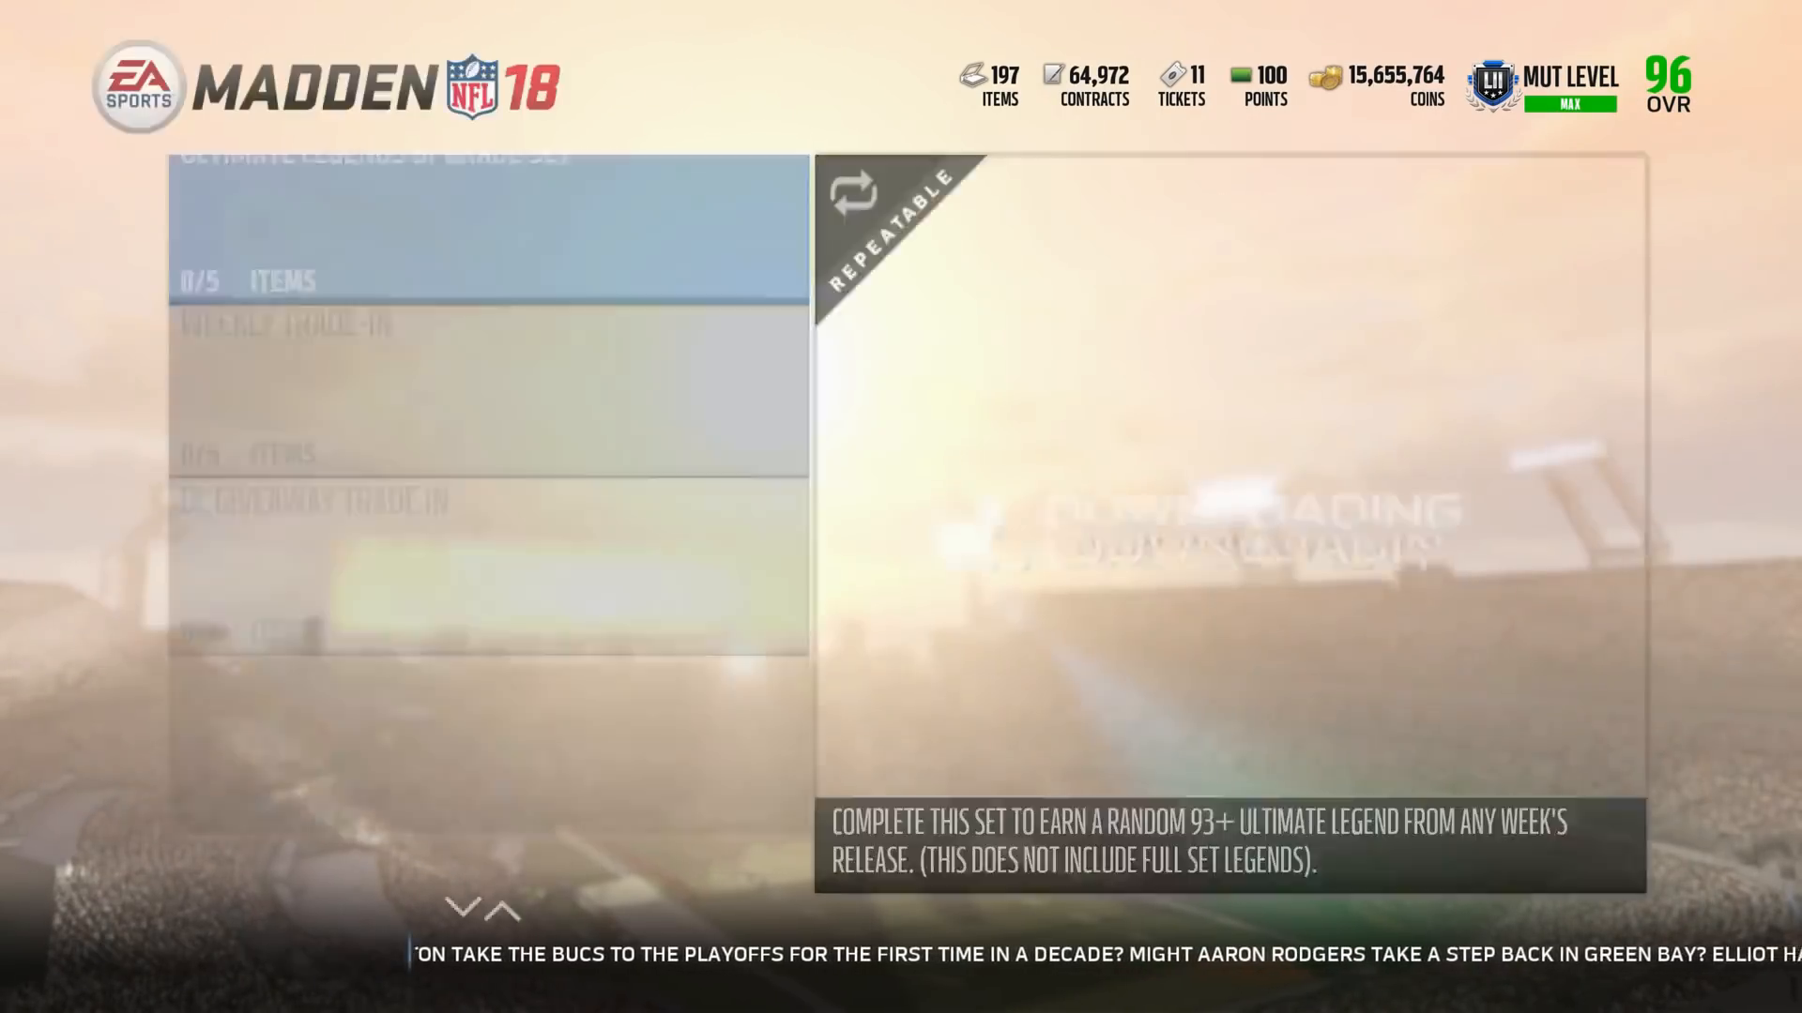